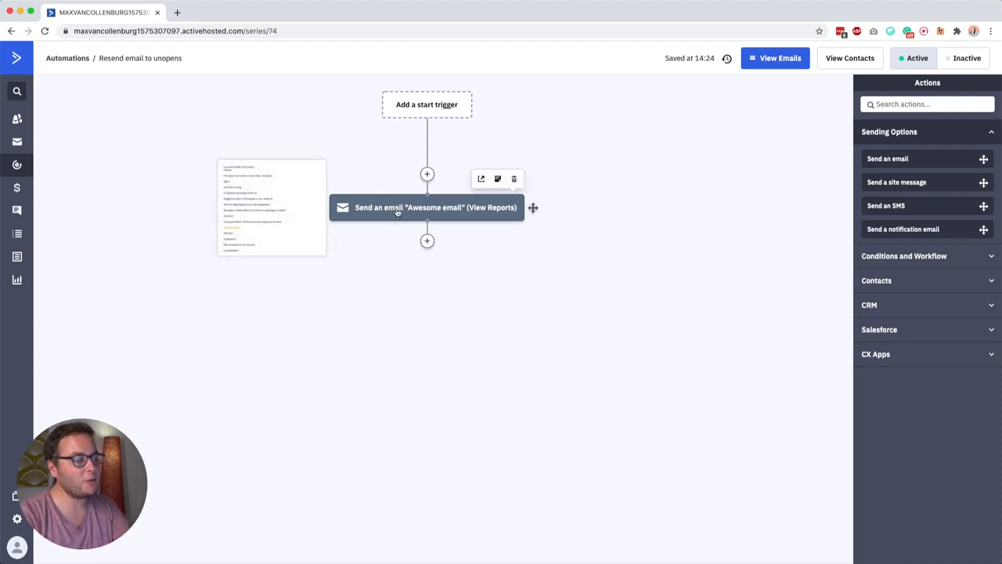
pyautogui.moveTo(438, 211)
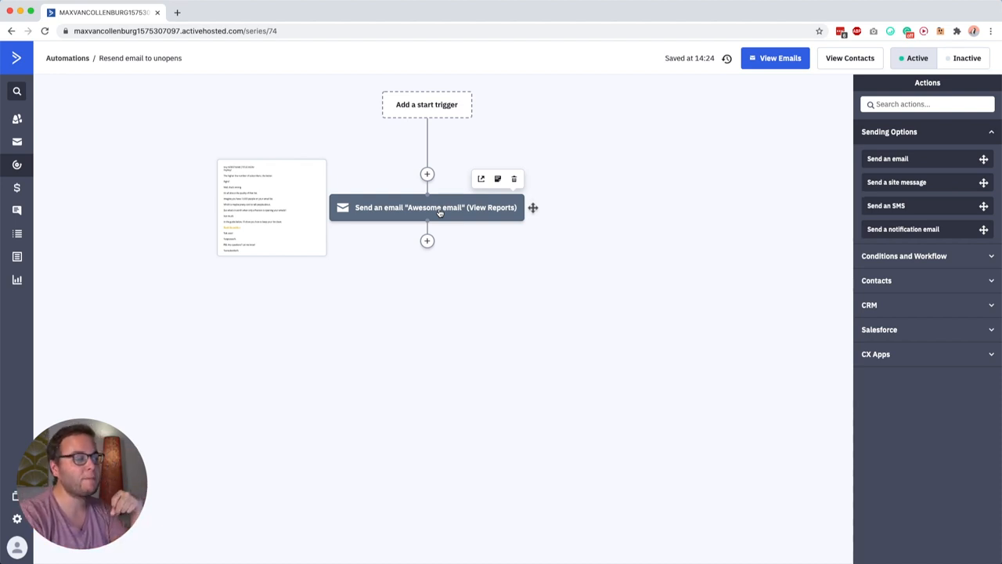
# Step: Open the Awesome email from the Send an email step in the email designer
pyautogui.click(436, 207)
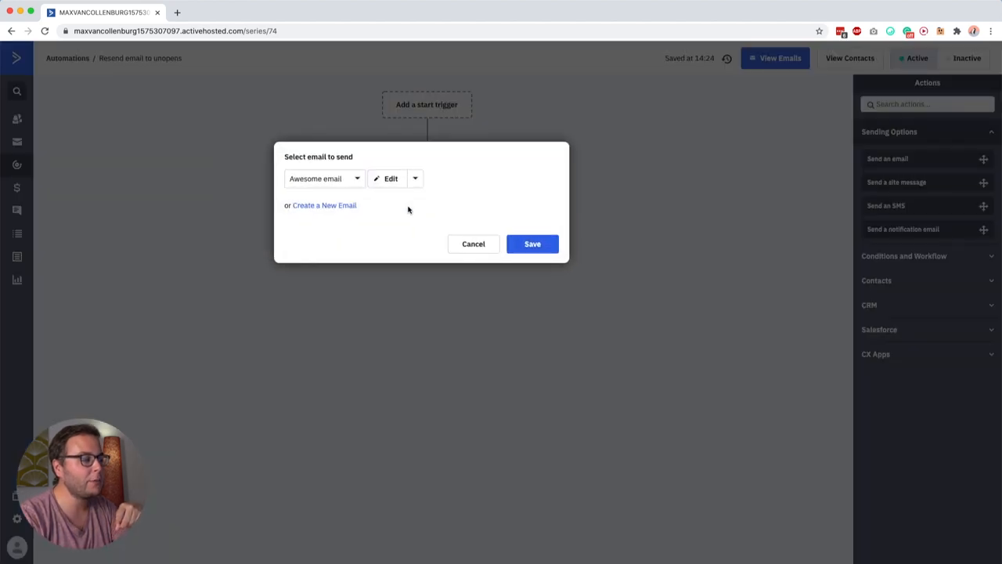
pyautogui.click(386, 178)
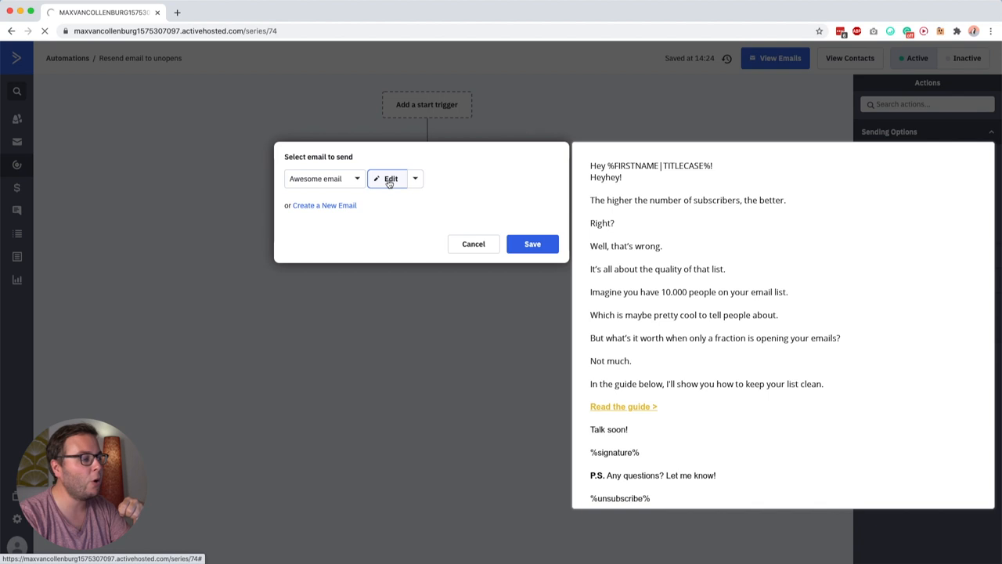
pyautogui.click(390, 179)
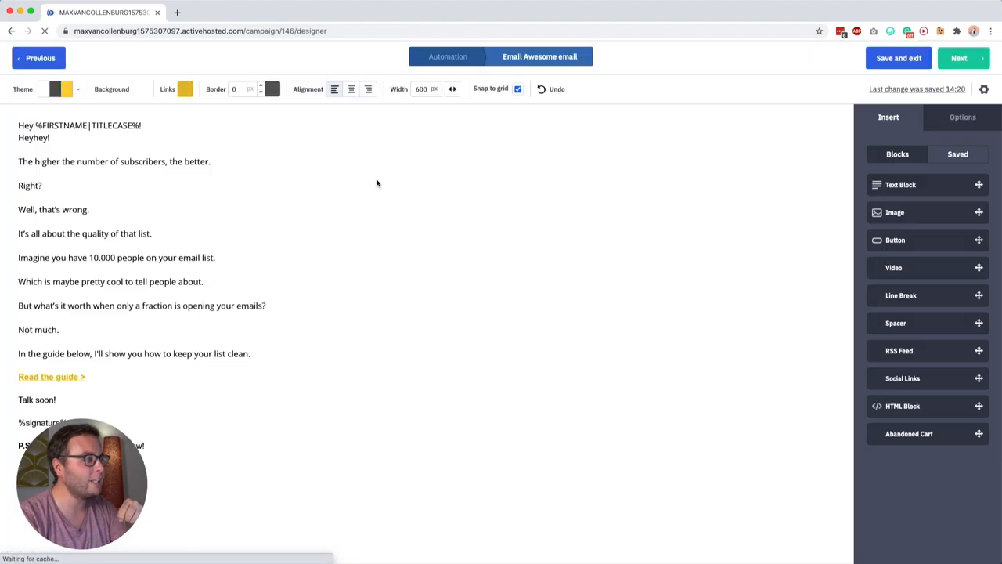
pyautogui.click(964, 58)
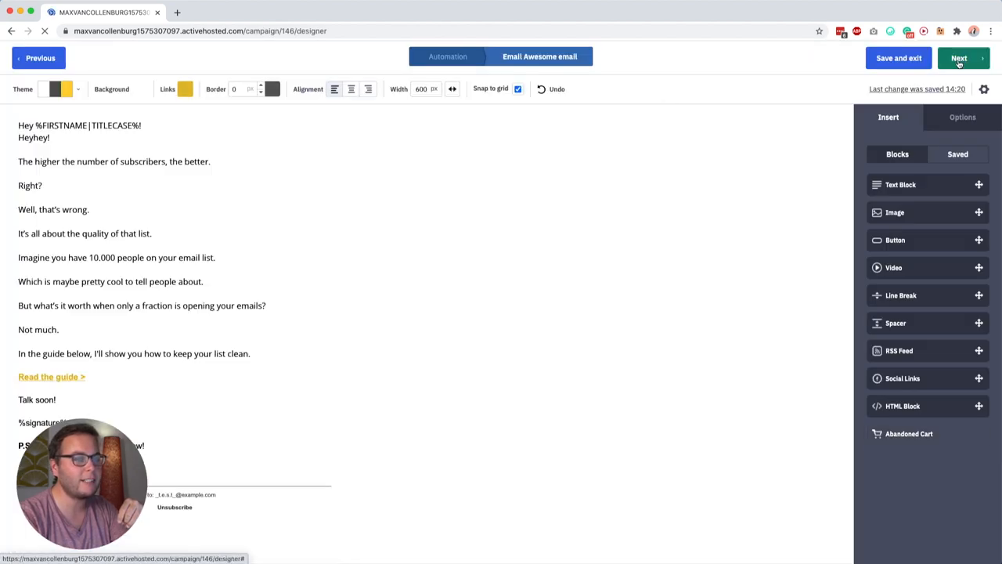
pyautogui.click(962, 58)
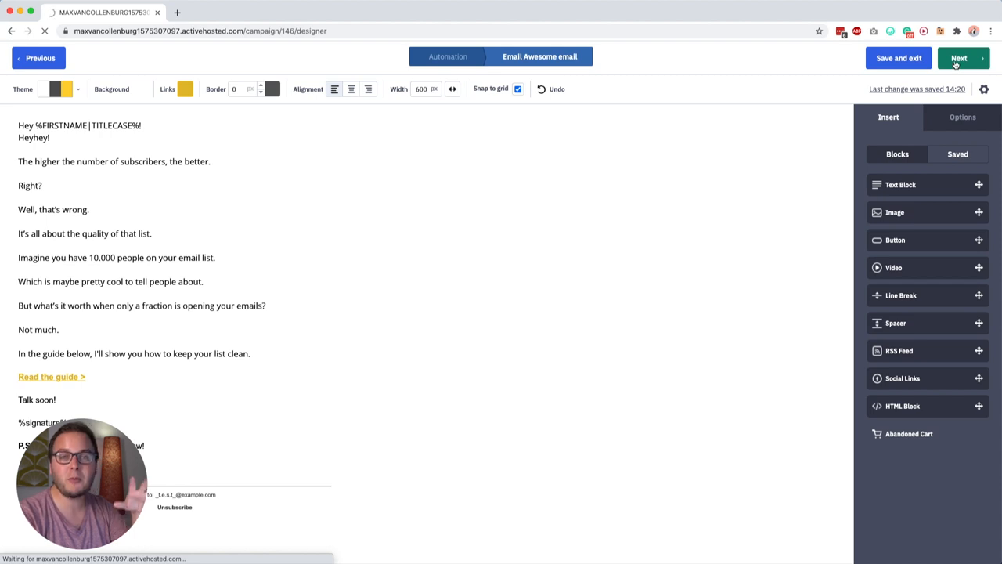
# Step: Review the Awesome email campaign summary, then save and exit
pyautogui.click(960, 58)
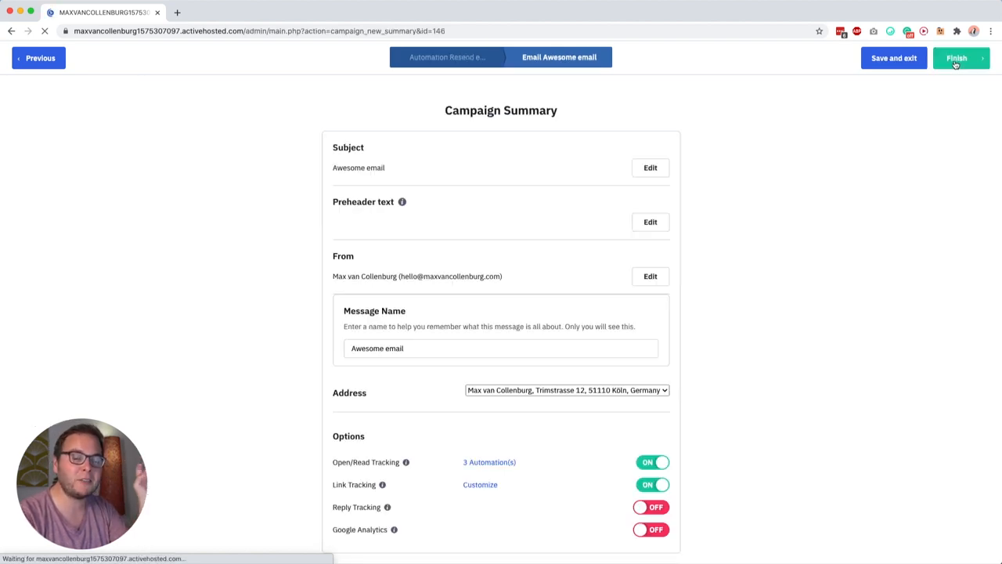
pyautogui.scroll(-3)
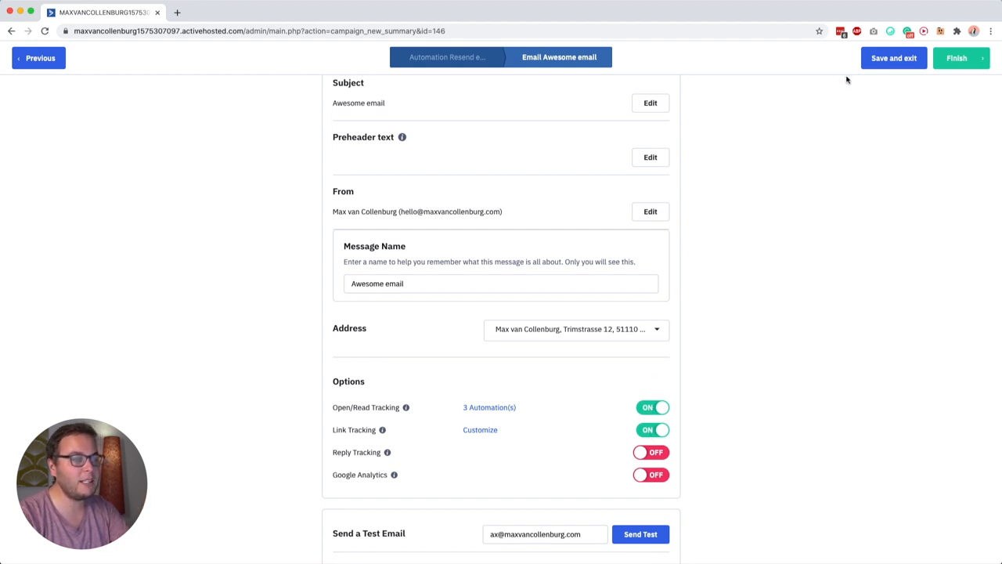
pyautogui.click(894, 58)
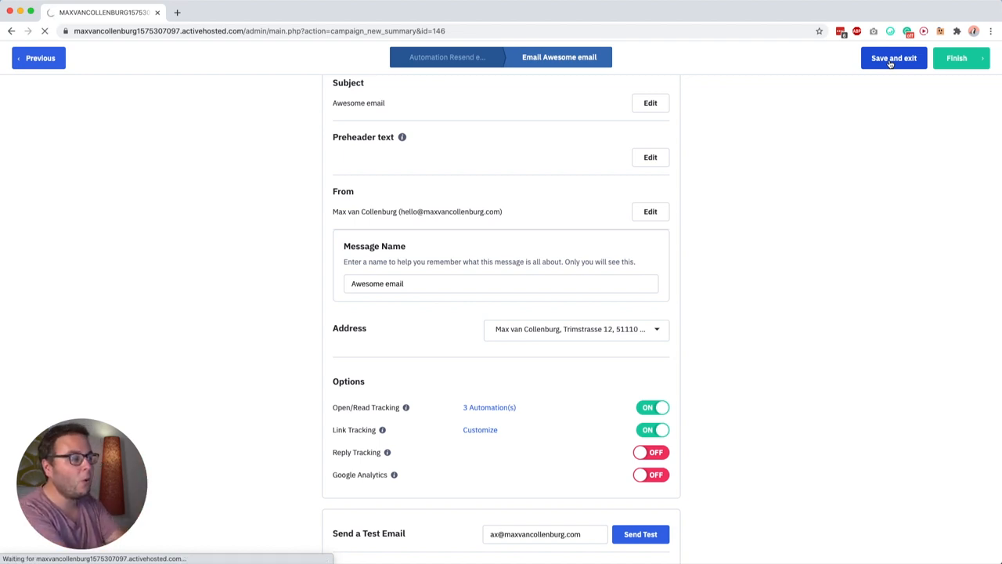
pyautogui.click(894, 57)
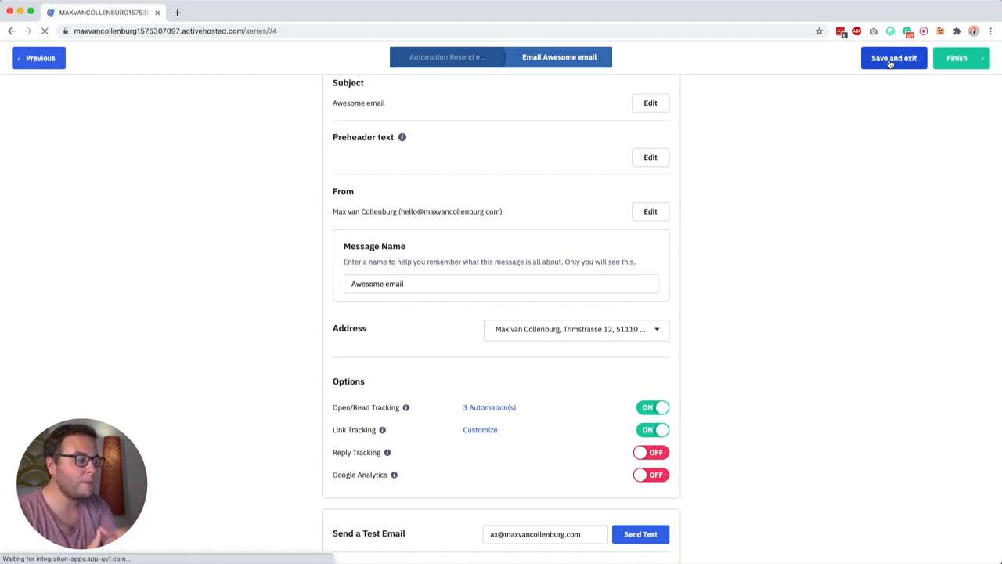
# Step: Return to the 'Resend email to unopens' automation builder after saving the email
pyautogui.click(893, 58)
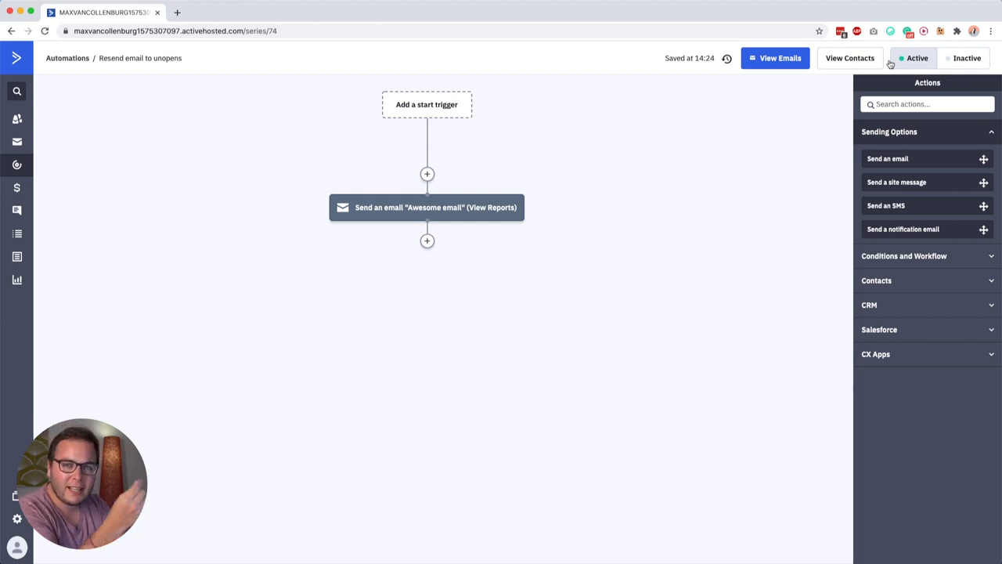
pyautogui.moveTo(865, 57)
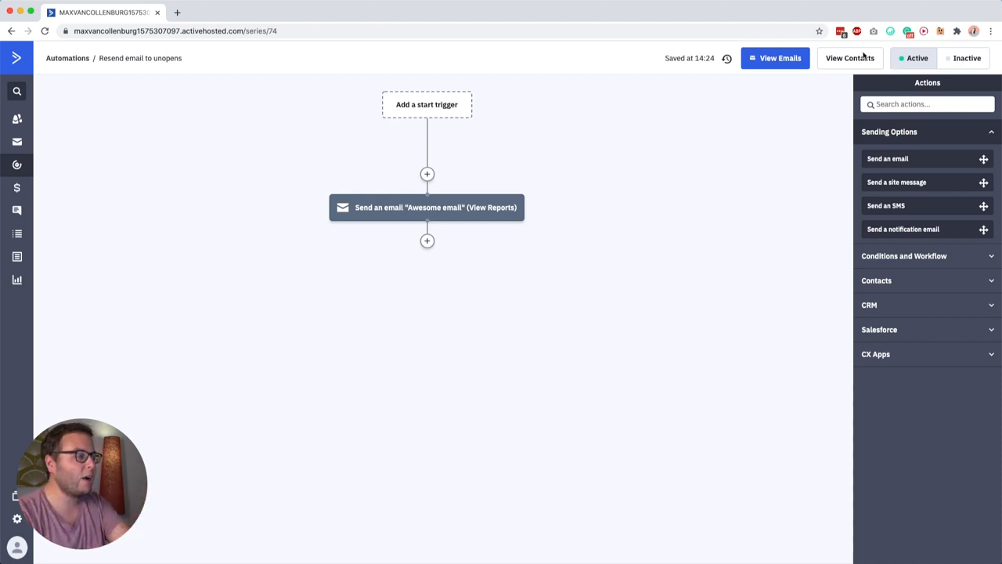
pyautogui.moveTo(427, 240)
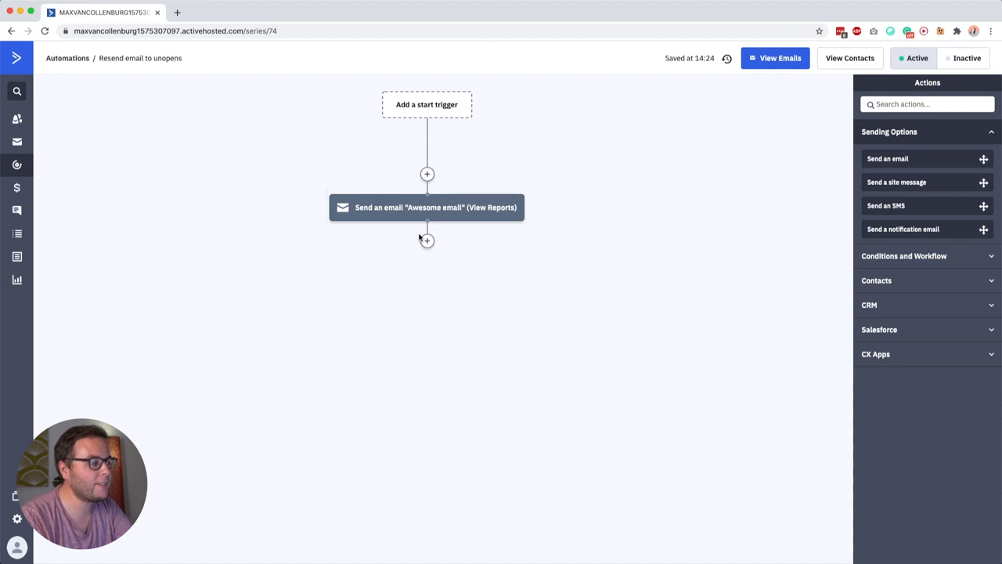
# Step: Add a 'Wait for 2 days' step right after the Awesome email send step
pyautogui.click(426, 240)
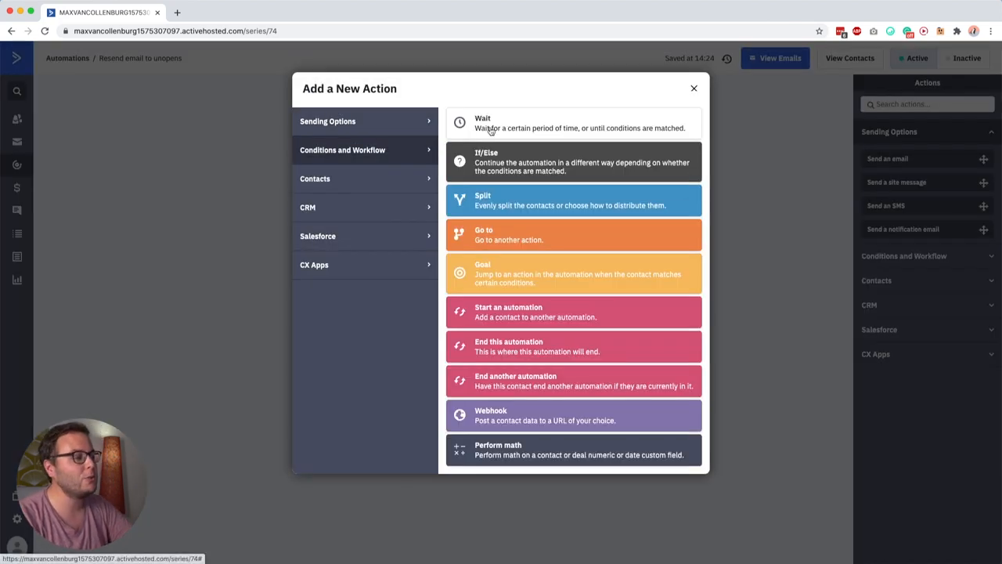
pyautogui.click(572, 122)
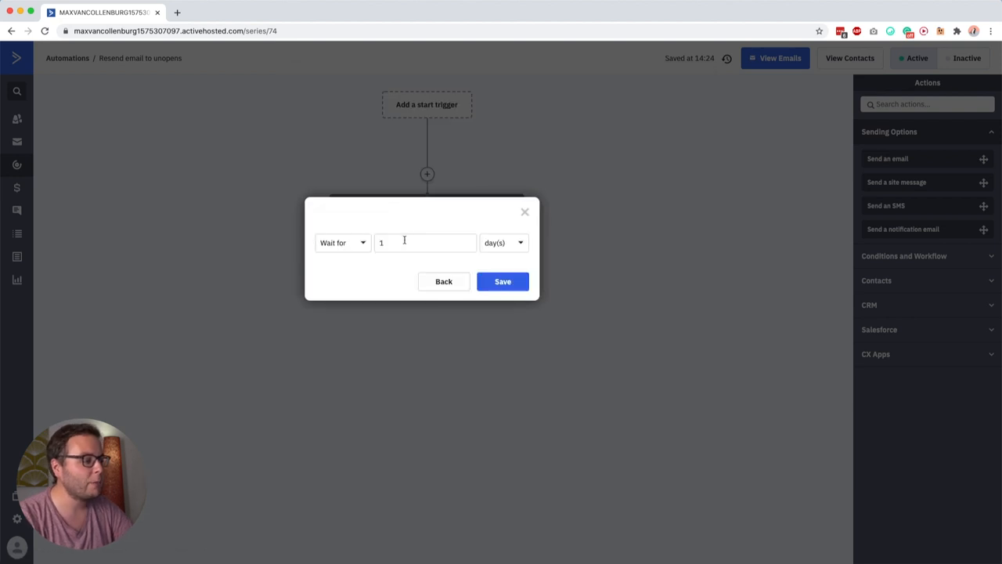
pyautogui.click(503, 281)
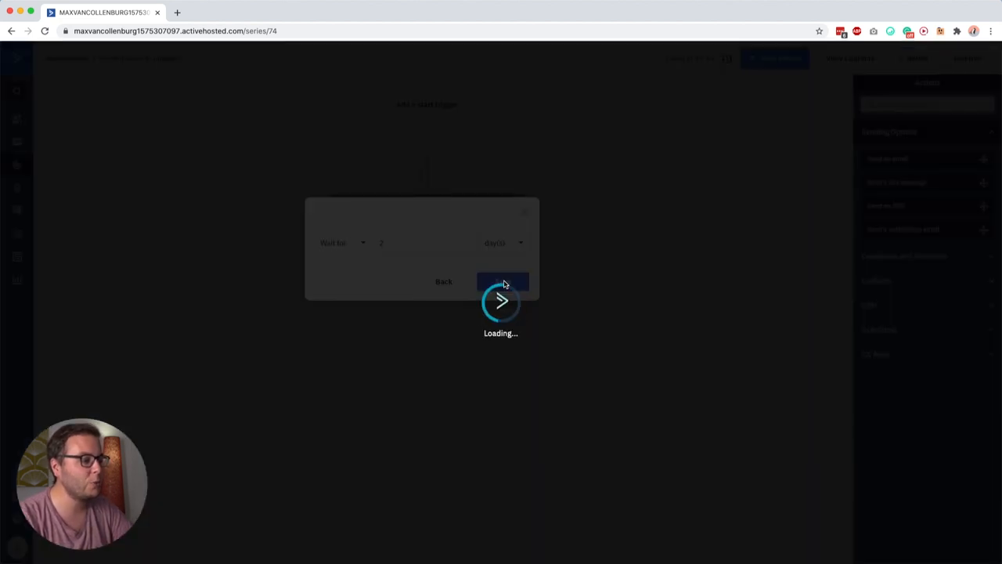
pyautogui.click(502, 281)
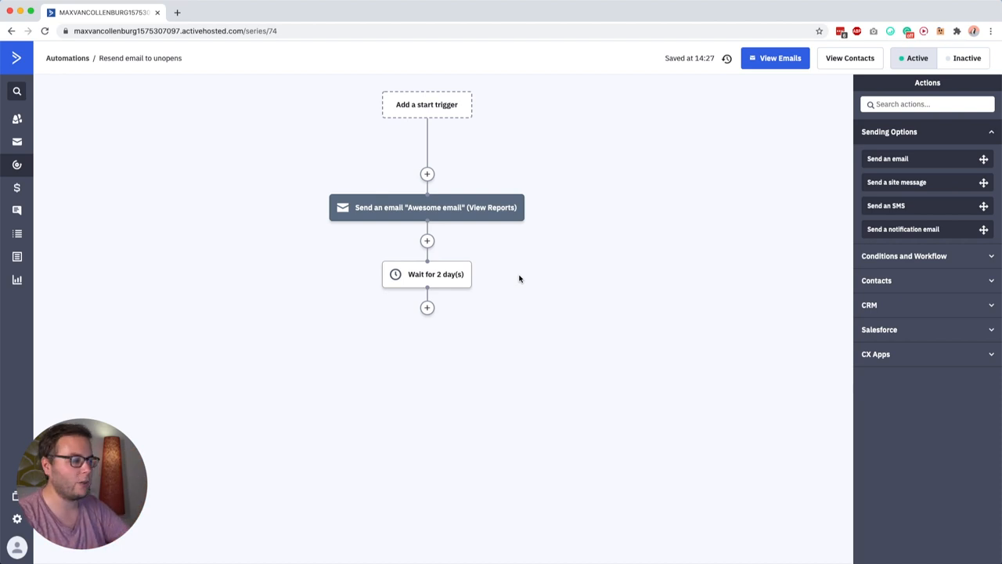
pyautogui.moveTo(423, 296)
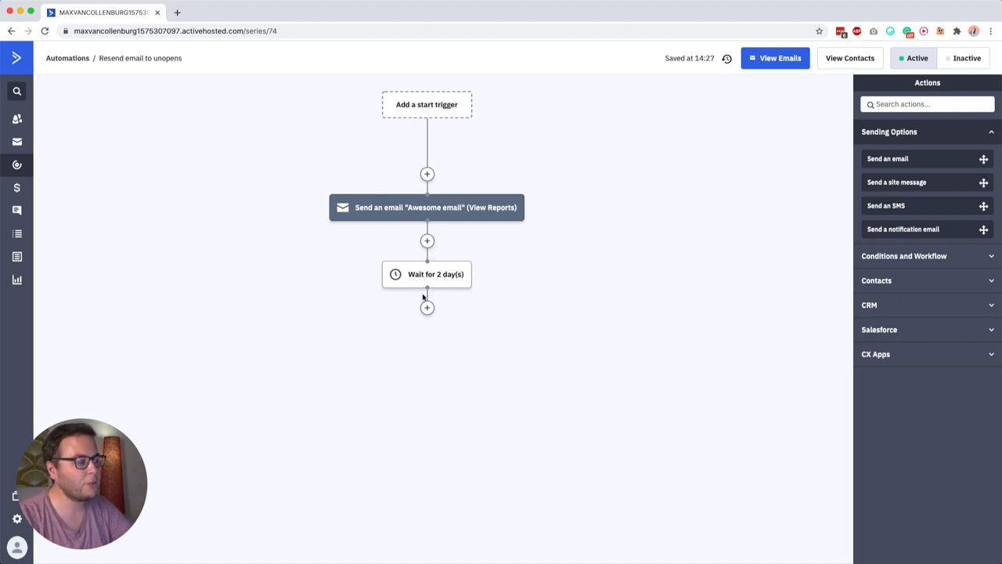
# Step: Add a split after the wait checking whether the contact opened Awesome email
pyautogui.click(427, 307)
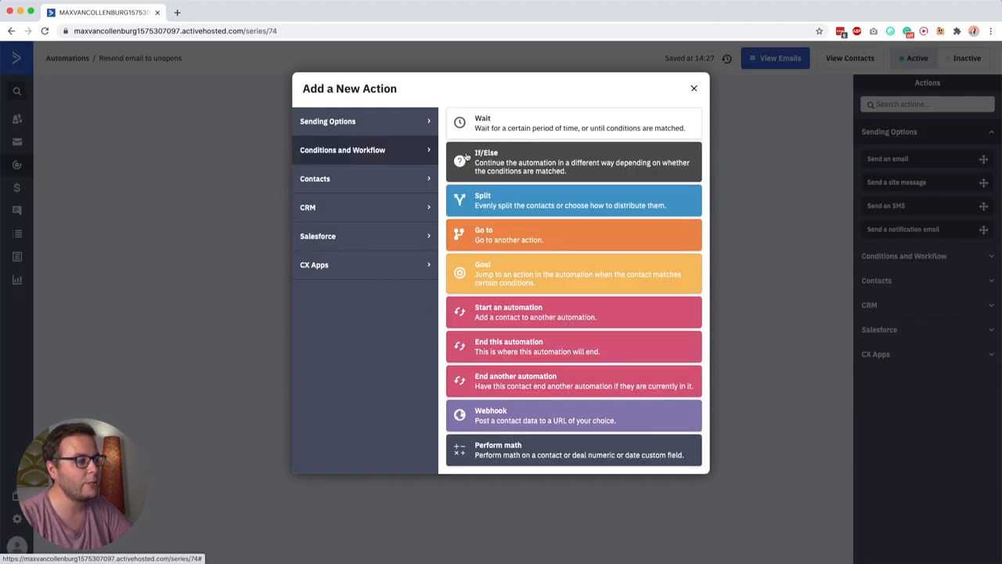
pyautogui.click(573, 199)
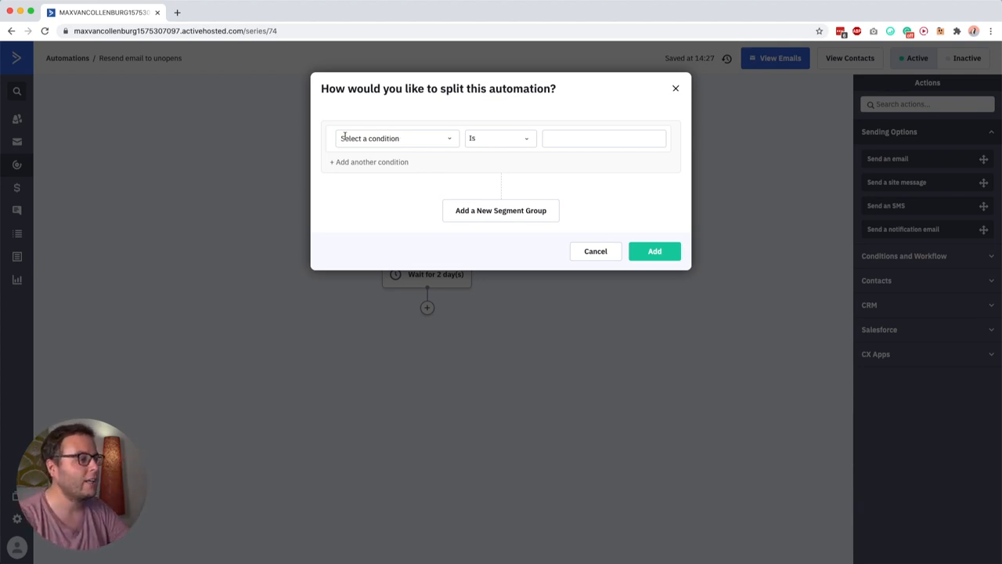
pyautogui.click(394, 138)
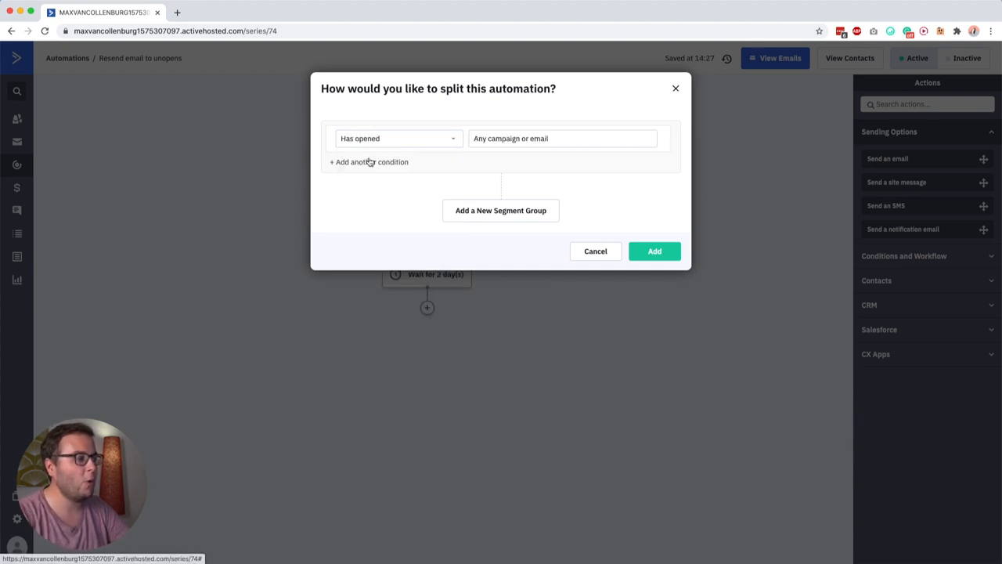
pyautogui.click(563, 138)
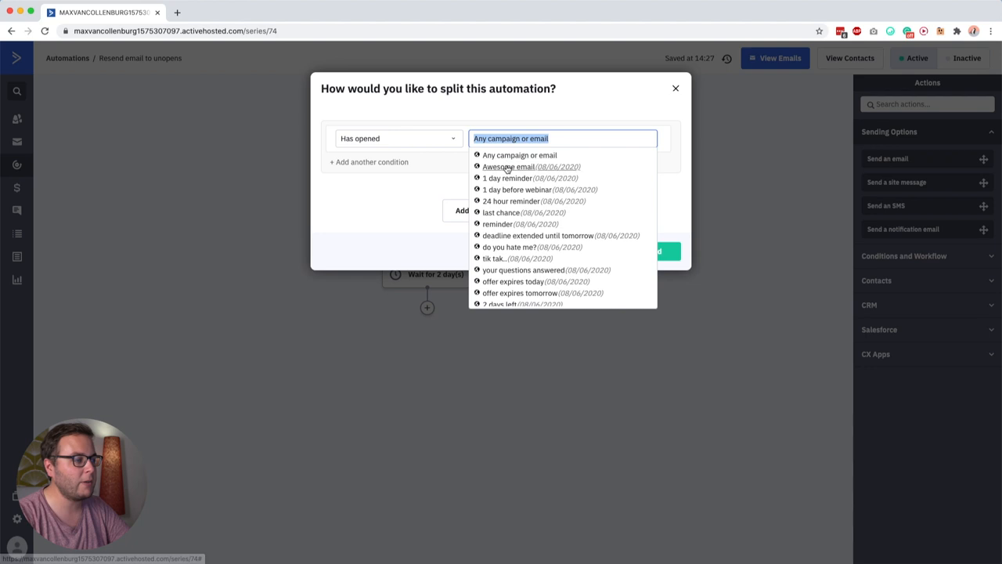
pyautogui.click(507, 167)
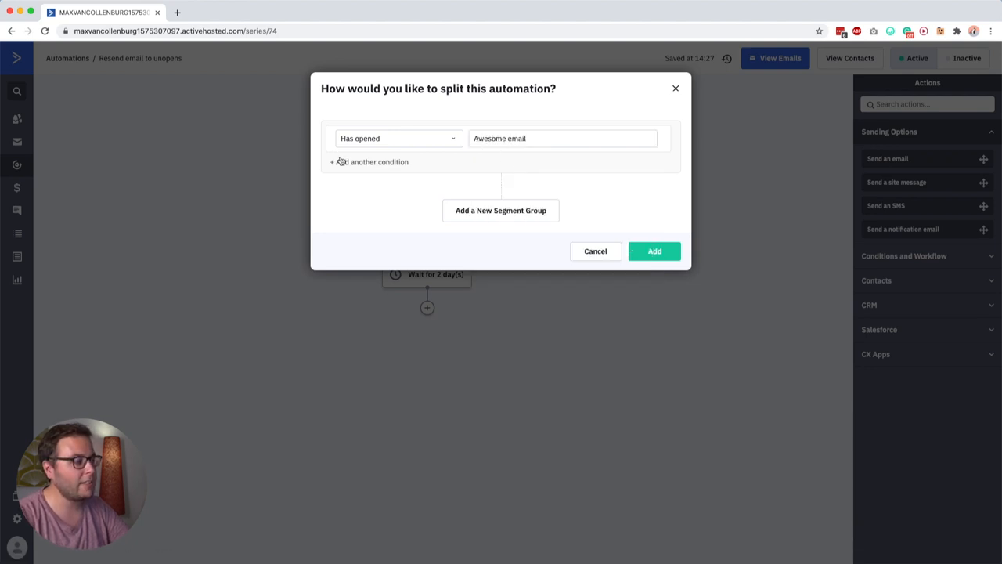
# Step: Add an Or condition for clicking any link in Awesome email, then add the split
pyautogui.click(369, 161)
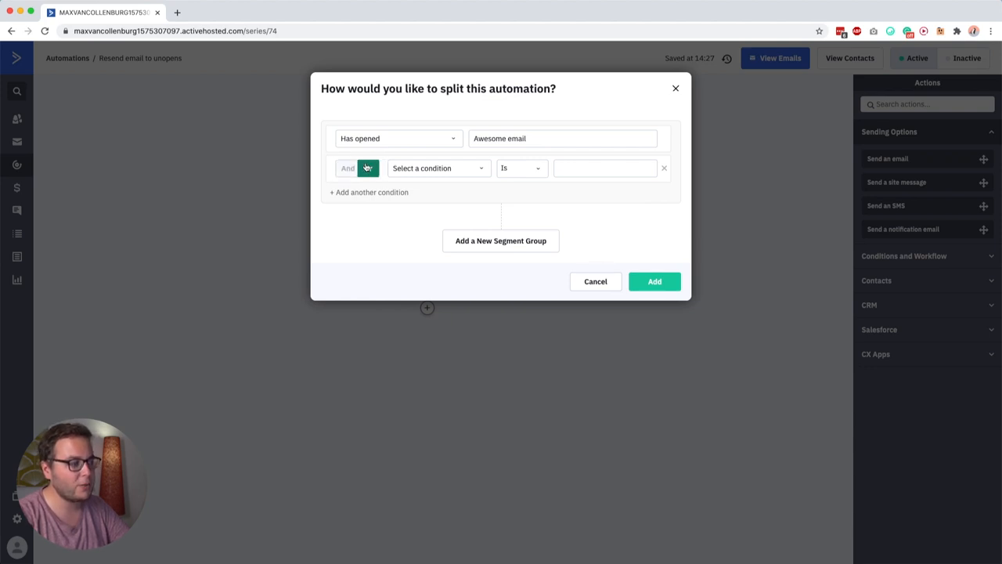
pyautogui.click(367, 167)
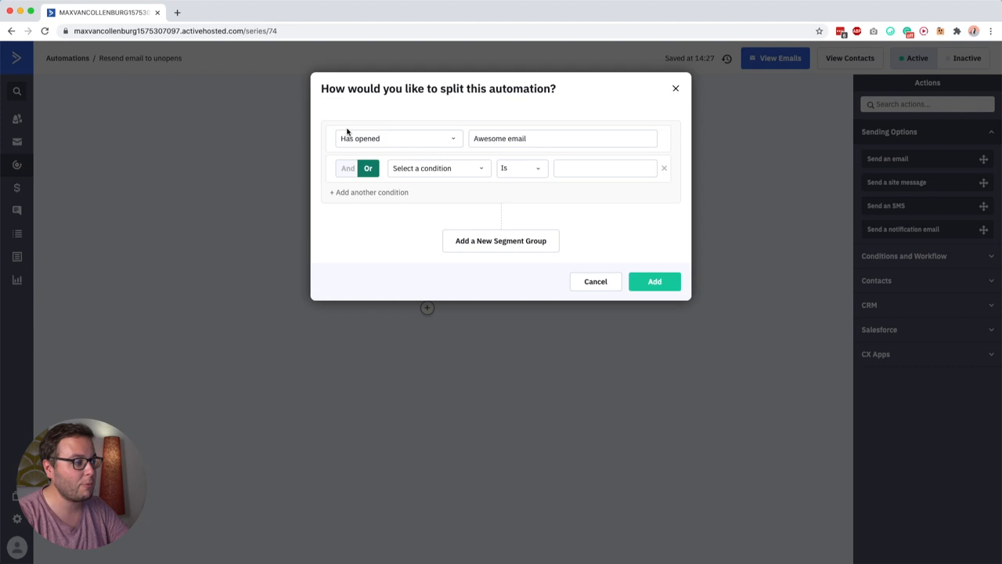
pyautogui.moveTo(466, 171)
pyautogui.write('click')
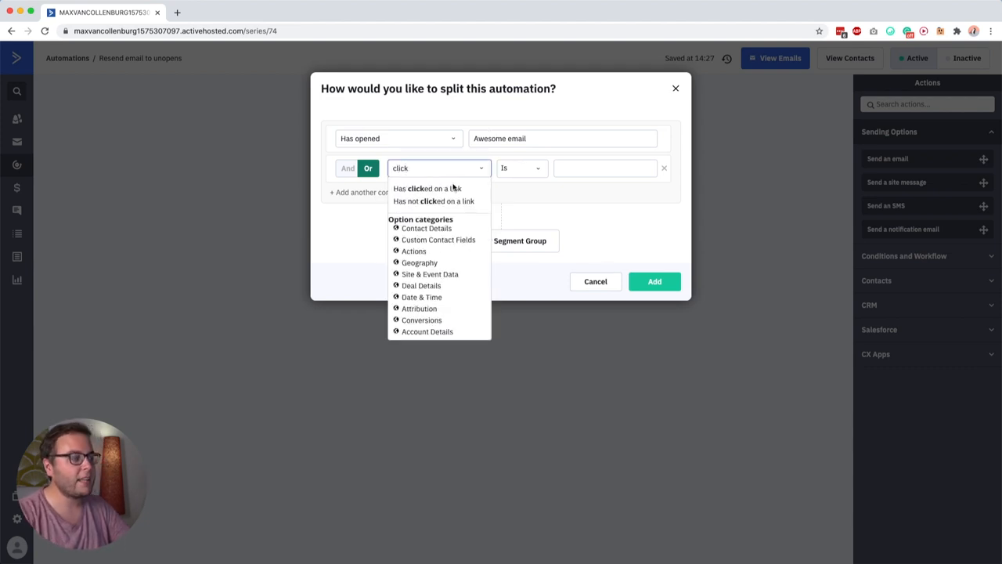
pyautogui.click(426, 188)
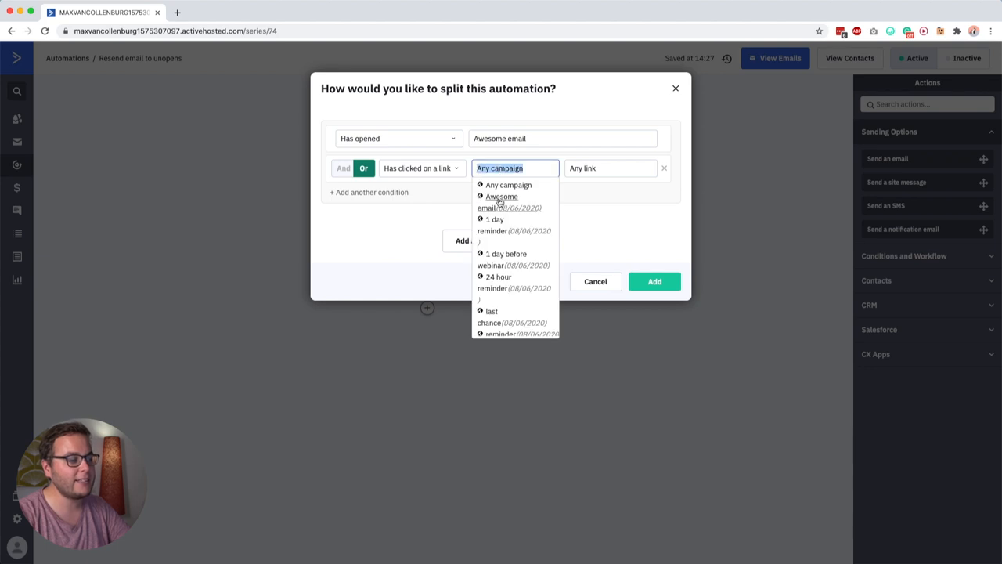
pyautogui.click(501, 196)
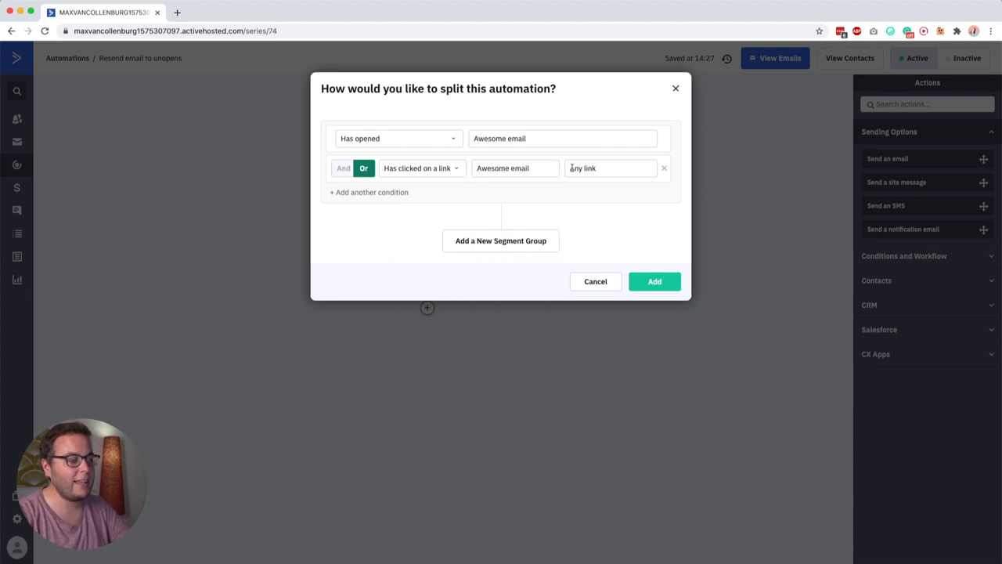
pyautogui.click(655, 281)
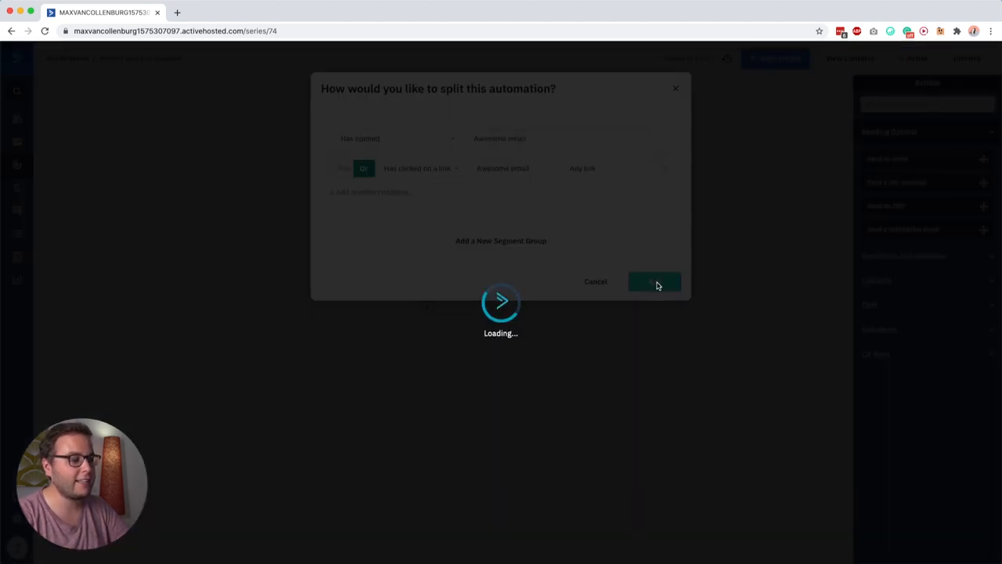
pyautogui.click(654, 281)
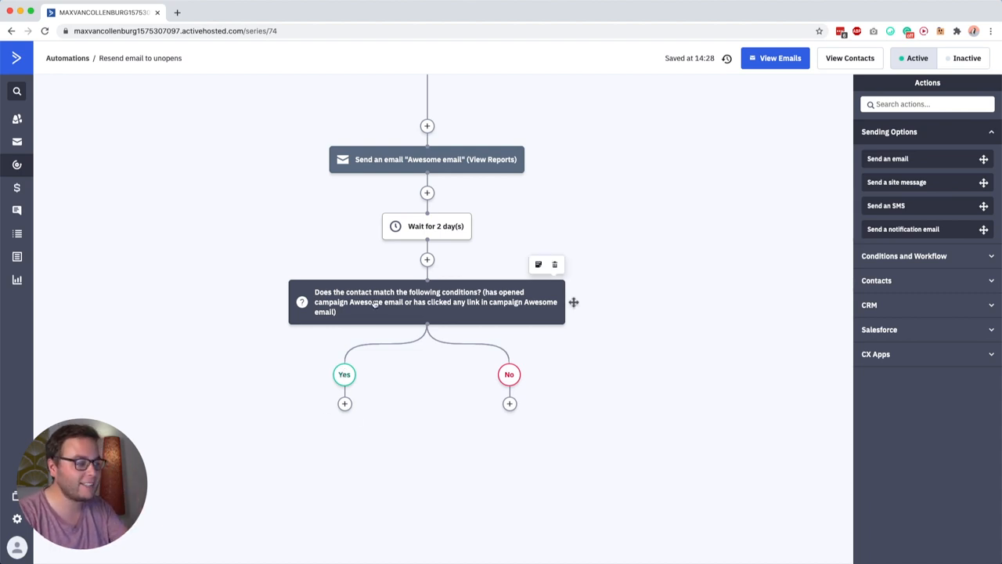
pyautogui.moveTo(345, 403)
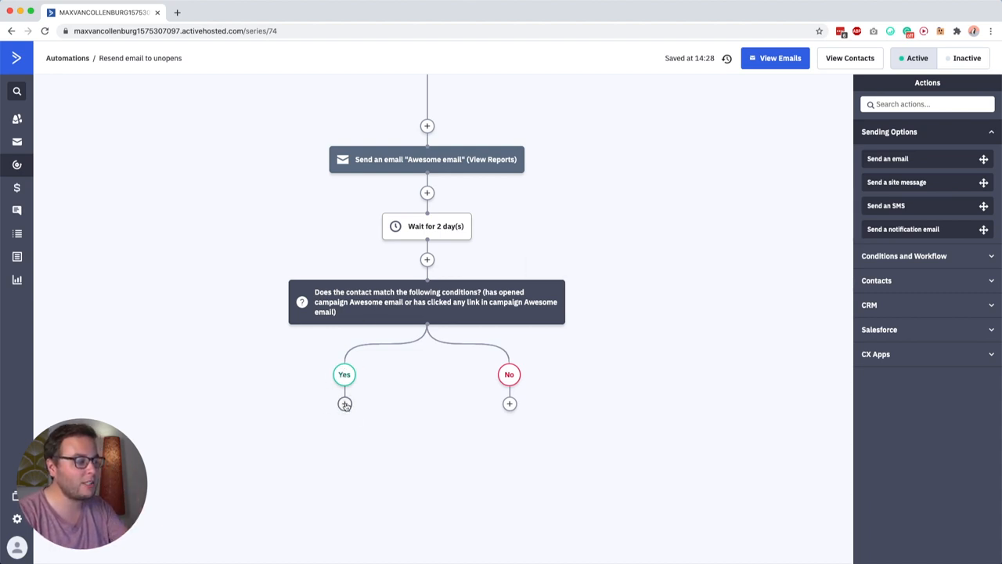
# Step: Add a Send an email step on the Yes branch using a new draft 'Second email'
pyautogui.click(344, 403)
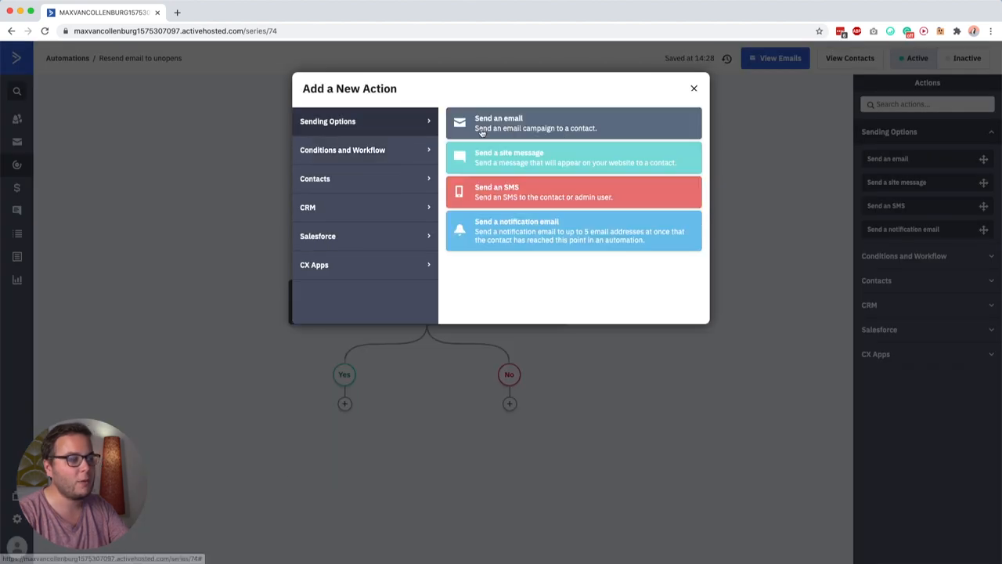
pyautogui.click(573, 123)
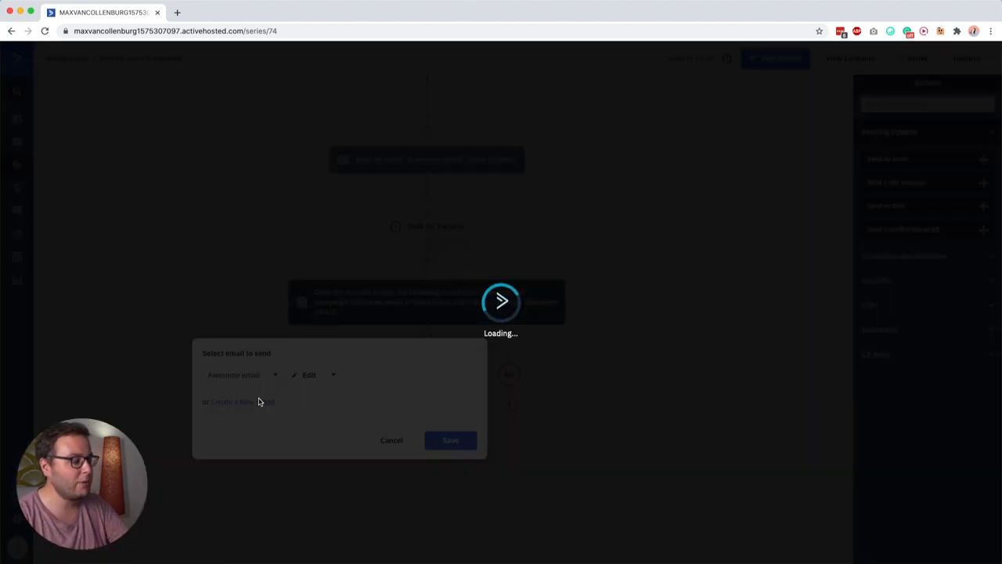
pyautogui.click(241, 402)
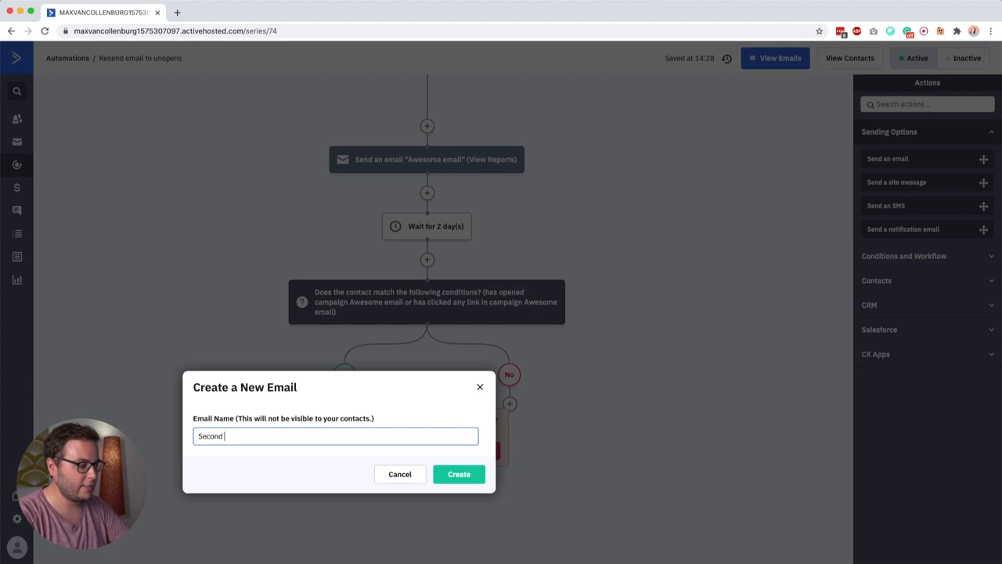
pyautogui.click(459, 474)
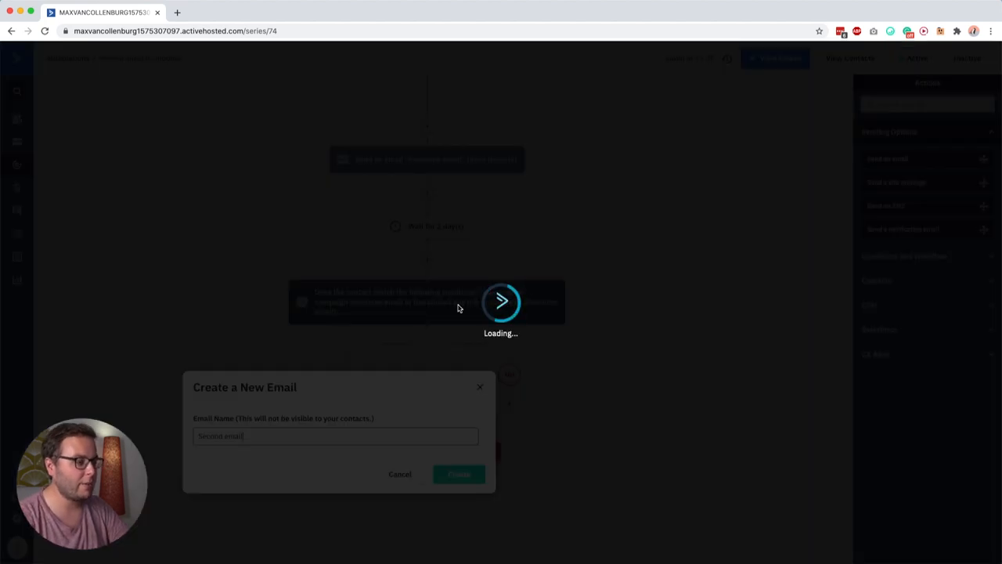
pyautogui.click(459, 474)
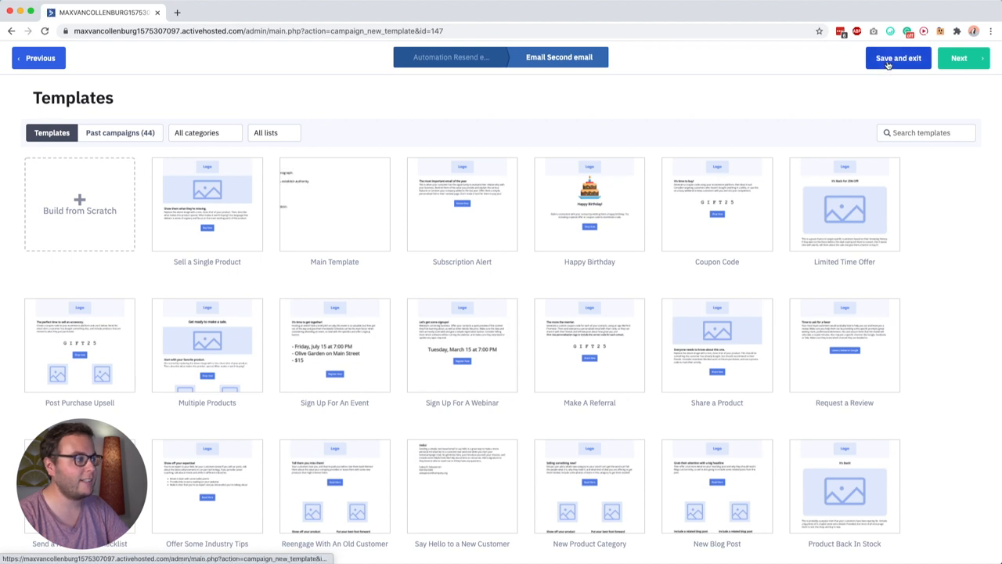
pyautogui.click(898, 58)
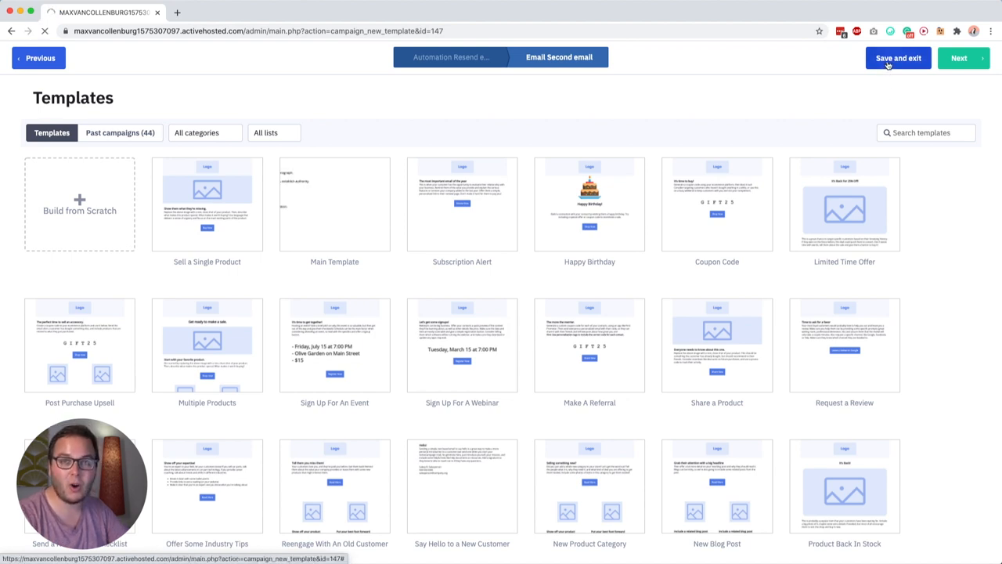
pyautogui.click(898, 58)
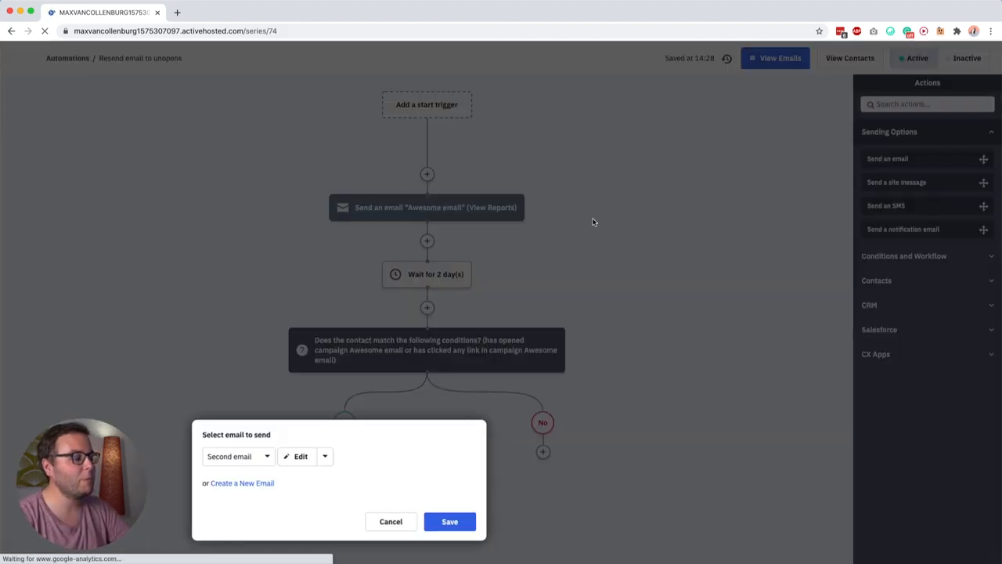
pyautogui.click(450, 521)
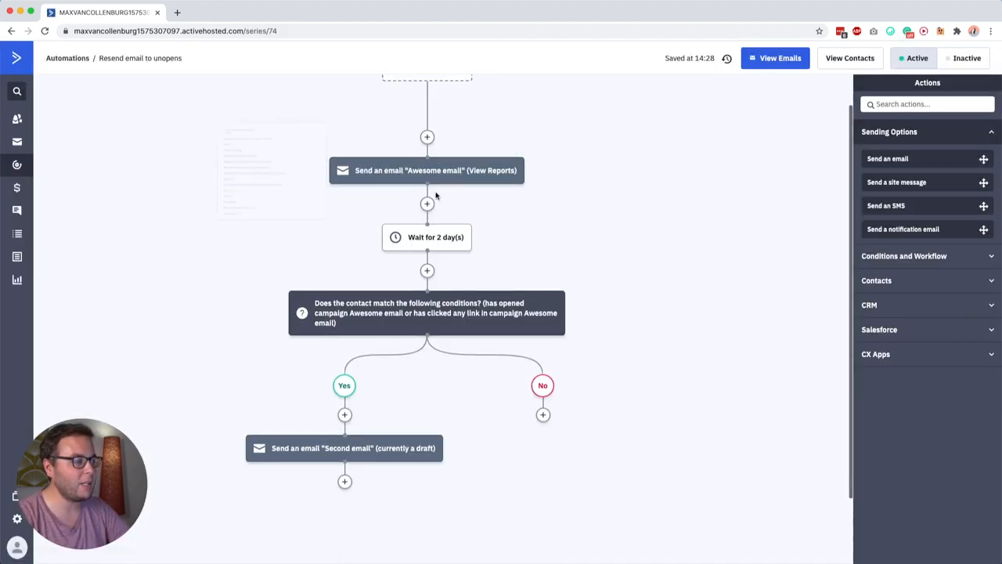
# Step: Add a Send an email step on the No branch with a new email '[RESEND] Awesome email'
pyautogui.click(543, 414)
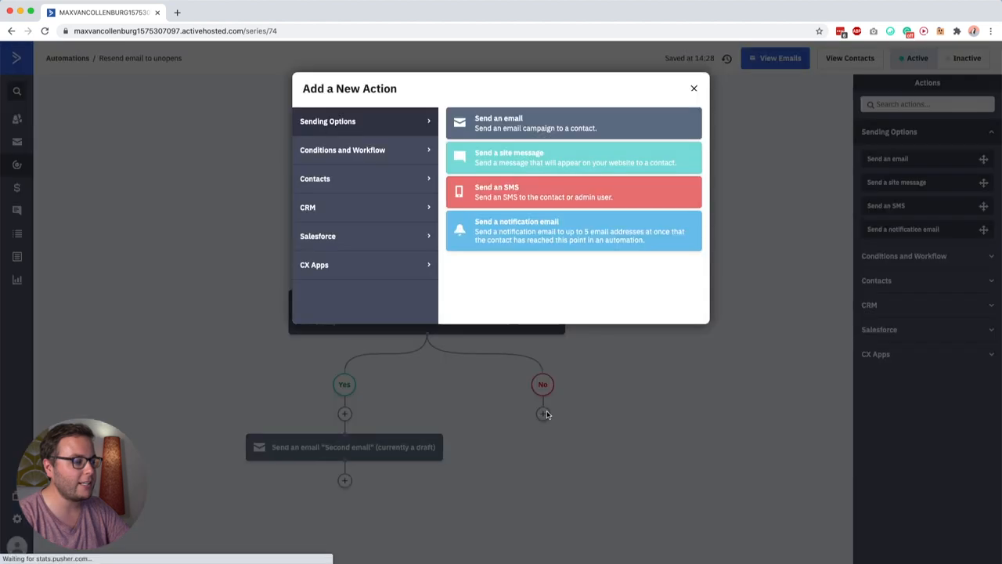
pyautogui.click(573, 123)
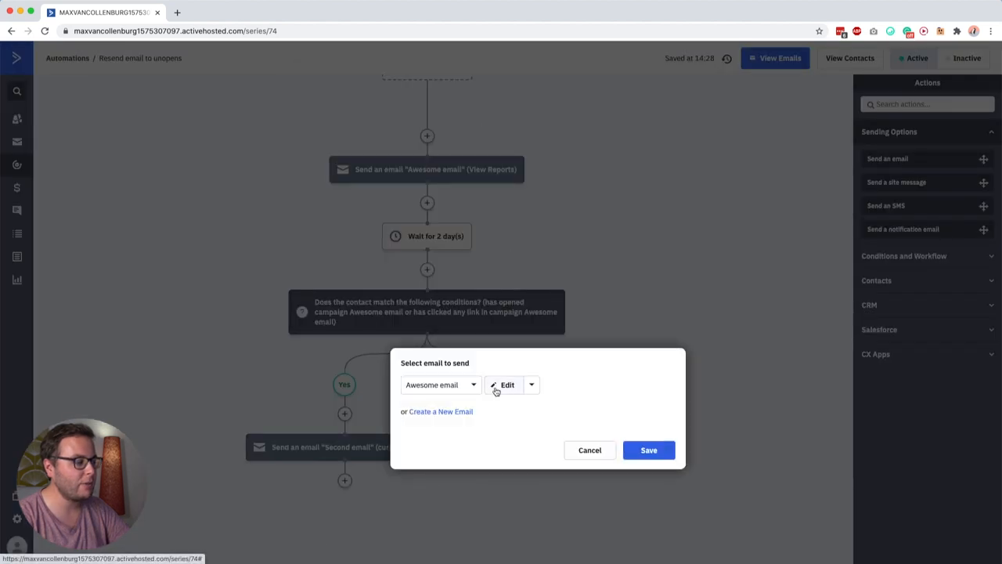
pyautogui.click(440, 412)
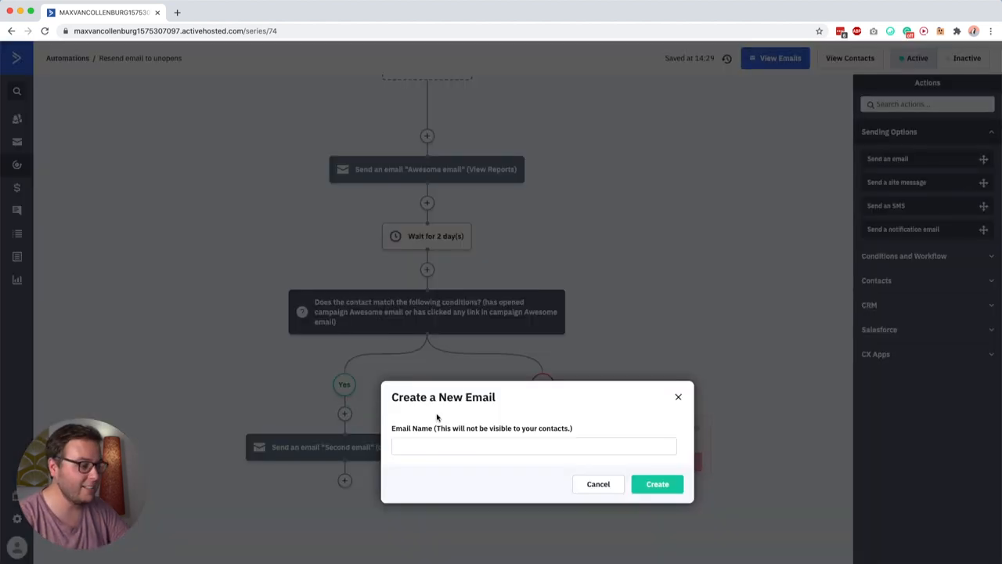
pyautogui.write('[RES')
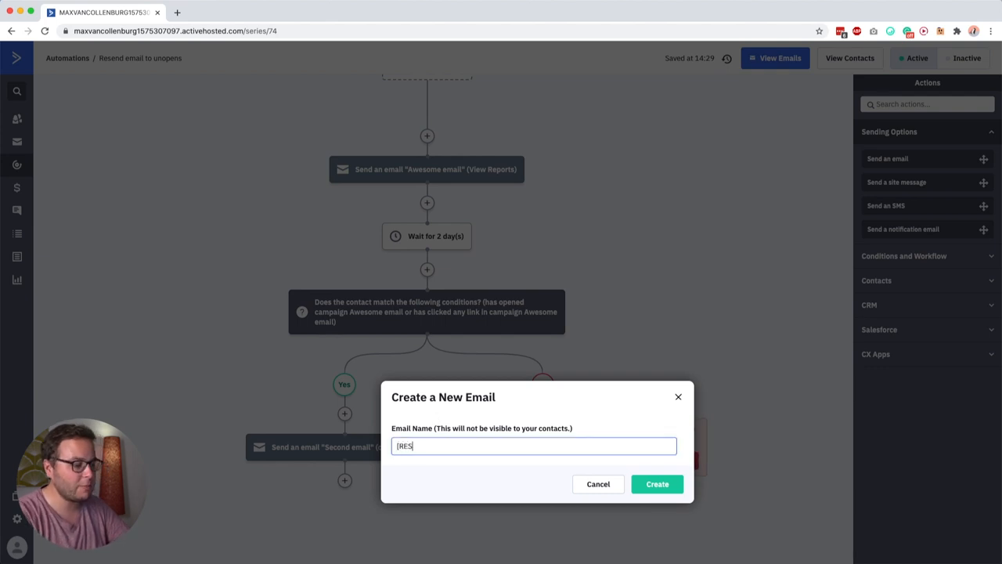
pyautogui.write('END] Awes')
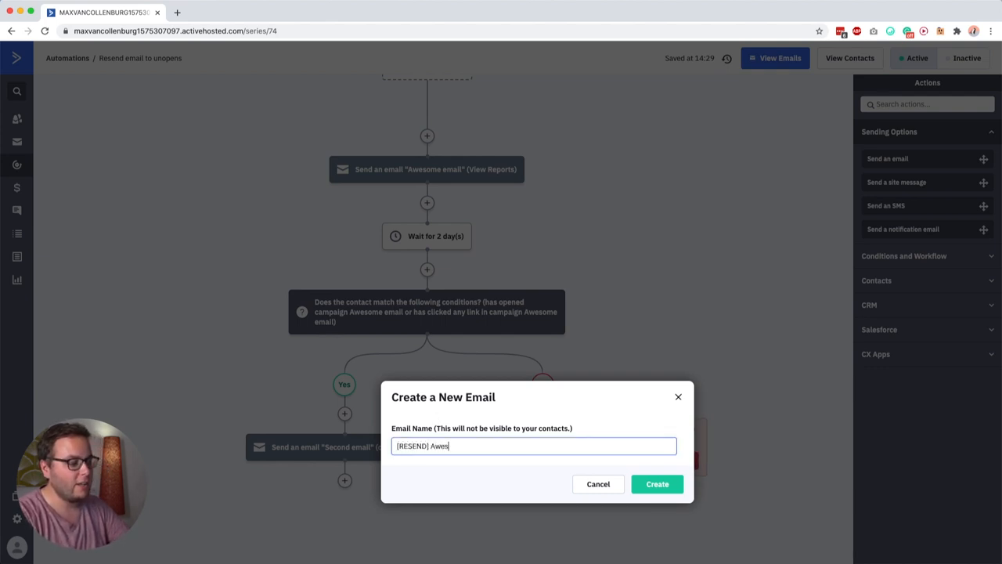
pyautogui.write('ome email')
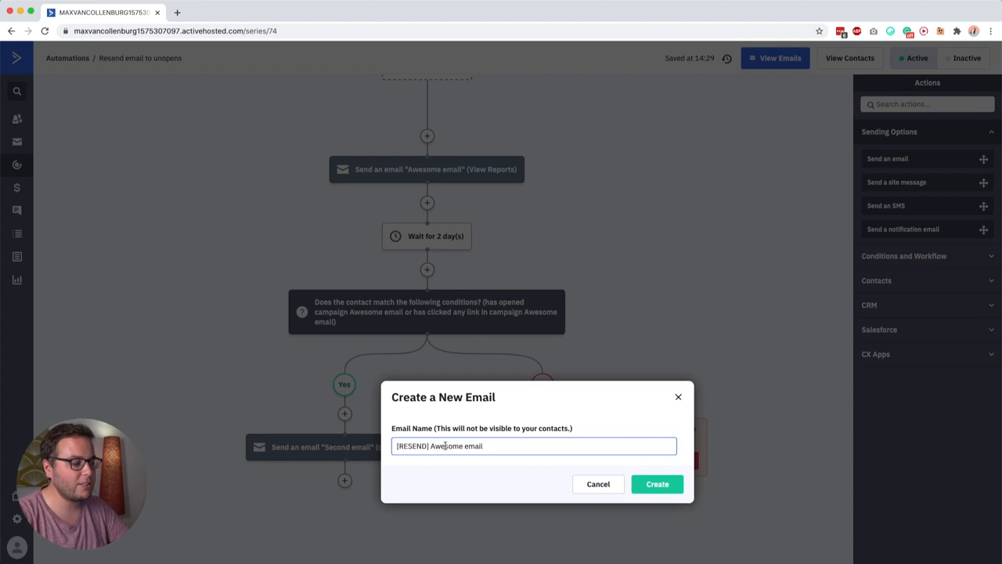
pyautogui.doubleClick(457, 445)
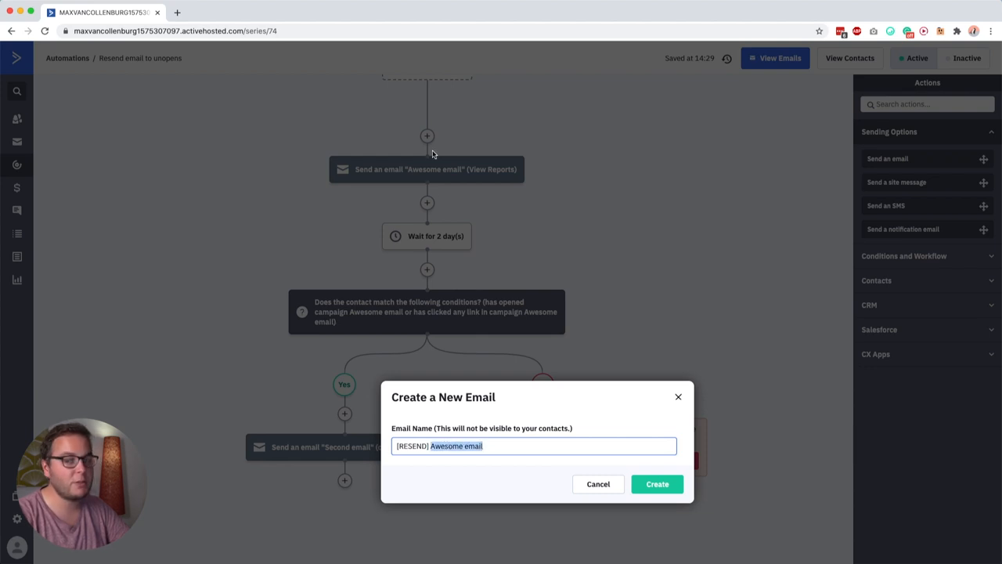
pyautogui.moveTo(634, 474)
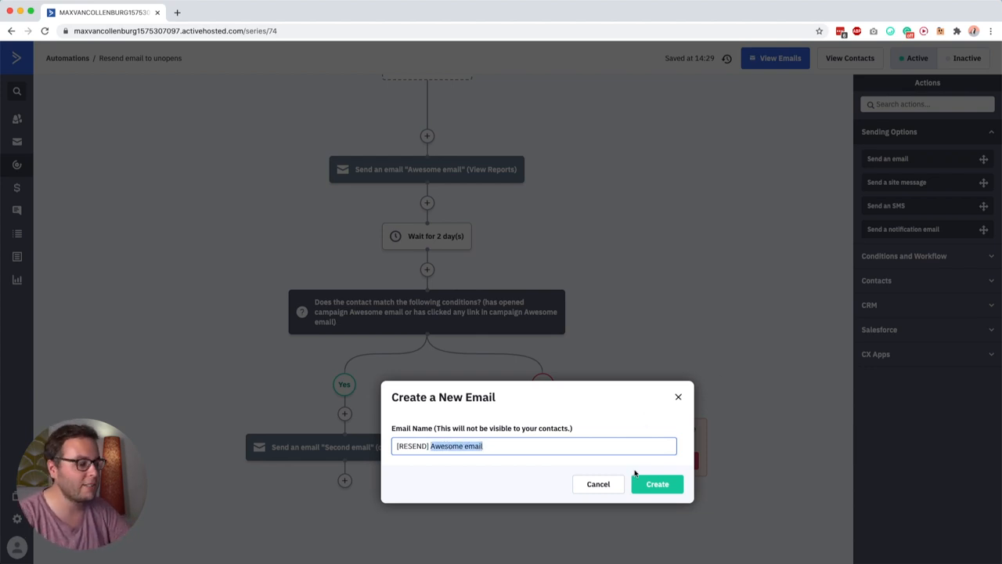
pyautogui.click(657, 484)
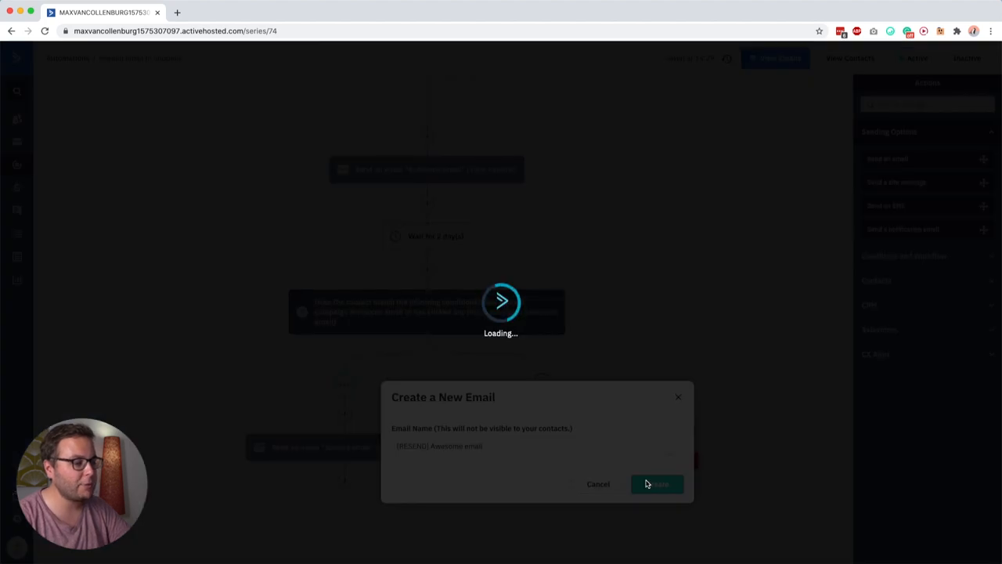
pyautogui.click(656, 484)
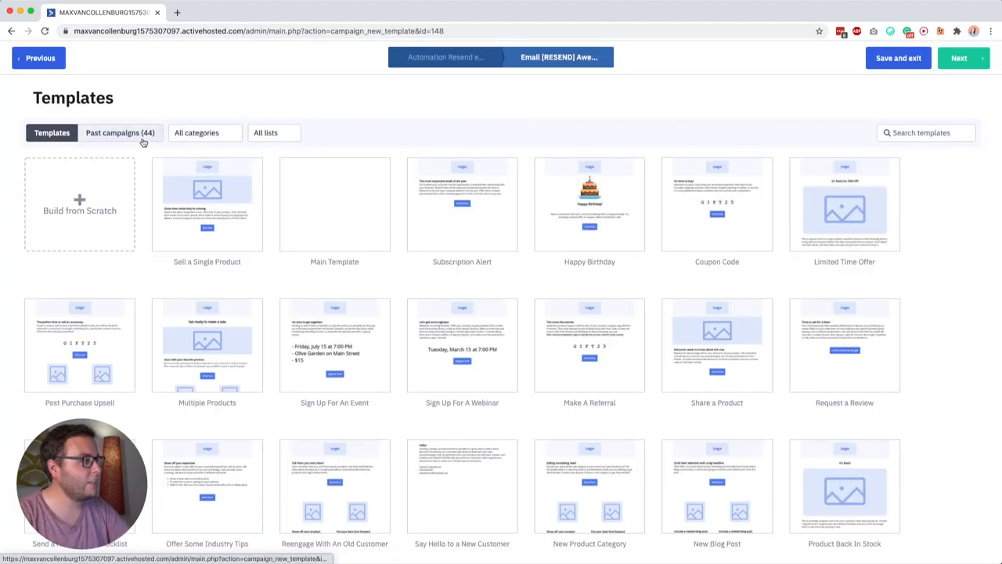
# Step: Use the past Awesome email campaign as the template, with subject 'awesome new email'
pyautogui.click(119, 132)
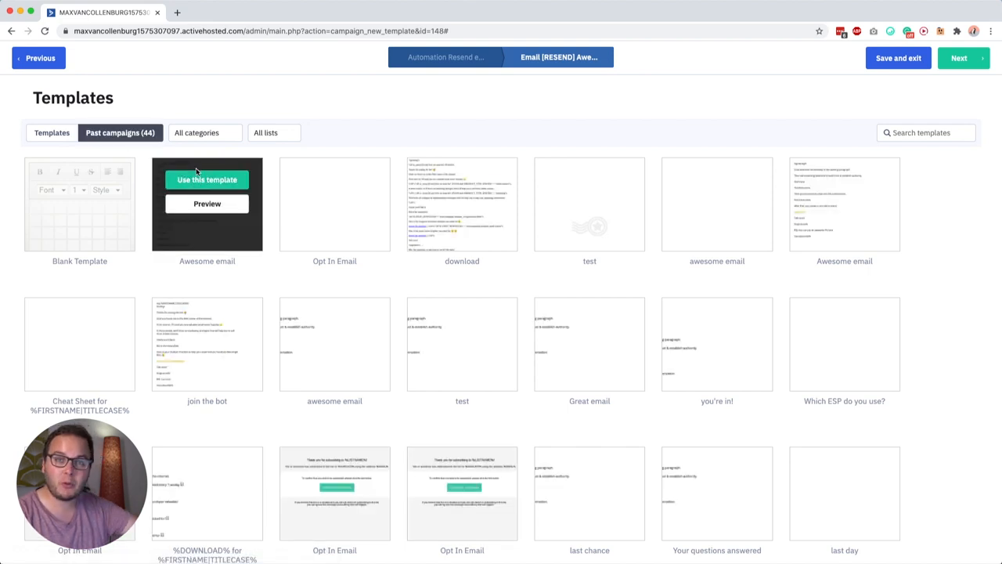
pyautogui.click(207, 179)
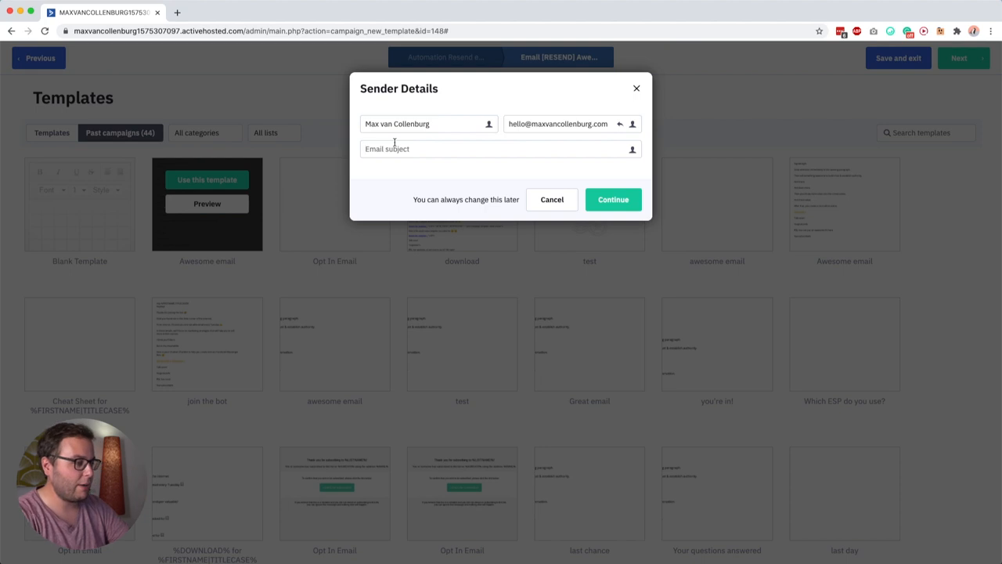
pyautogui.write('awesome')
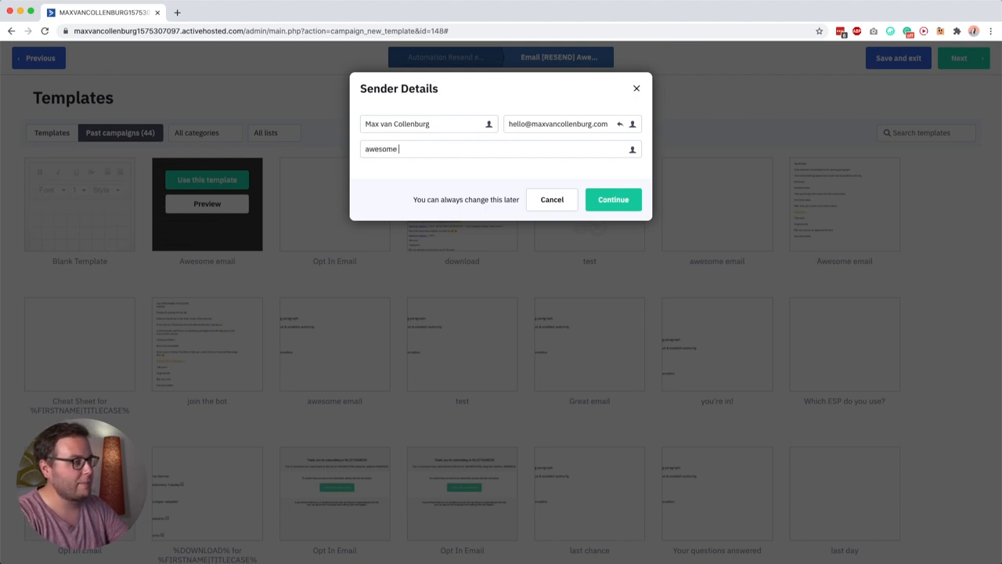
pyautogui.click(613, 199)
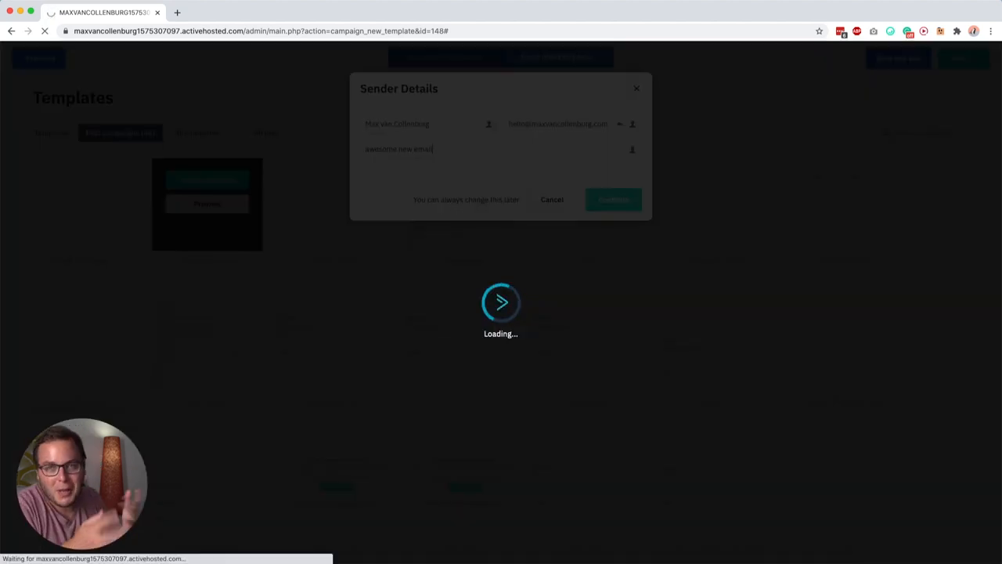
pyautogui.click(614, 199)
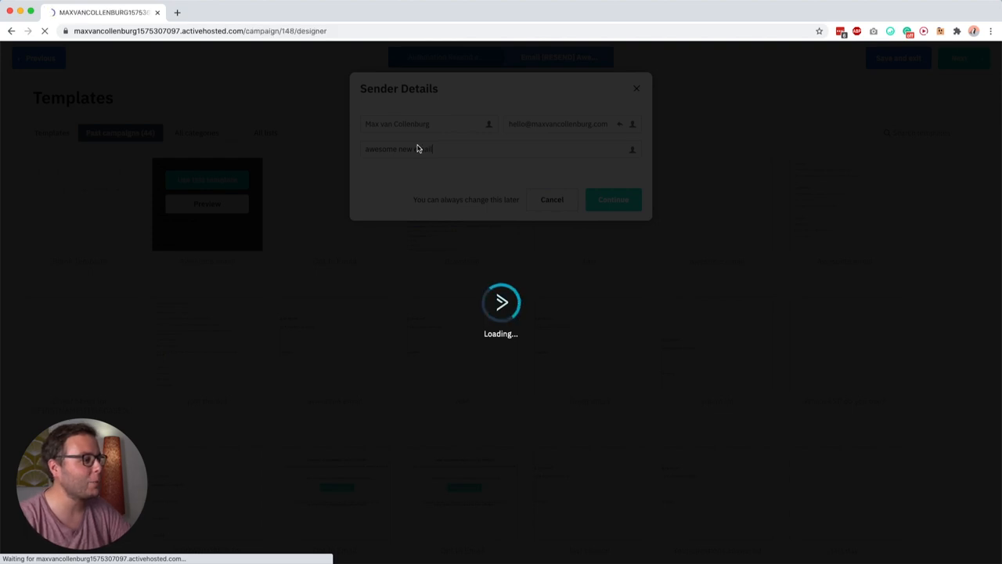
pyautogui.click(613, 199)
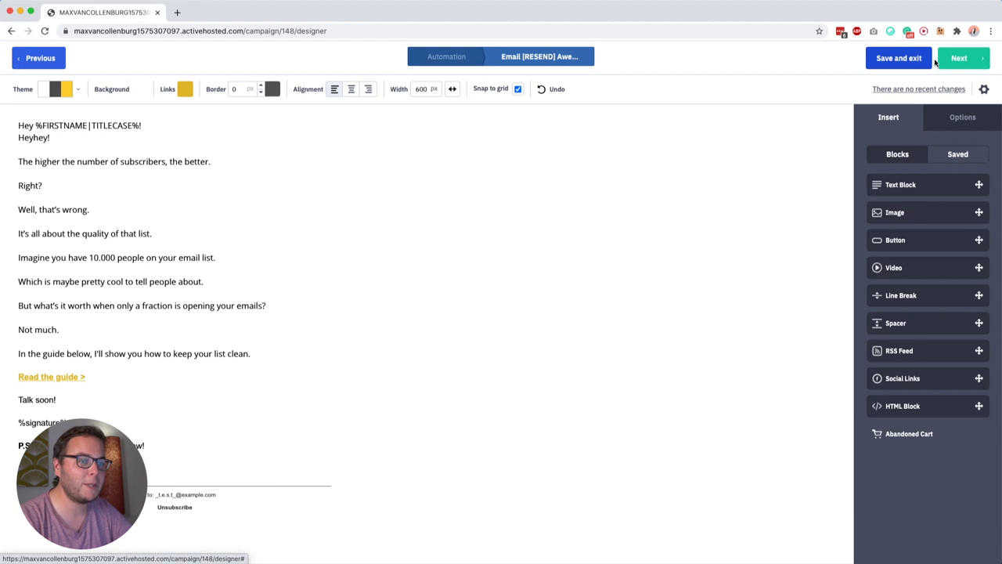
# Step: Step through the designer and campaign summary and finish '[RESEND] Awesome email'
pyautogui.click(962, 58)
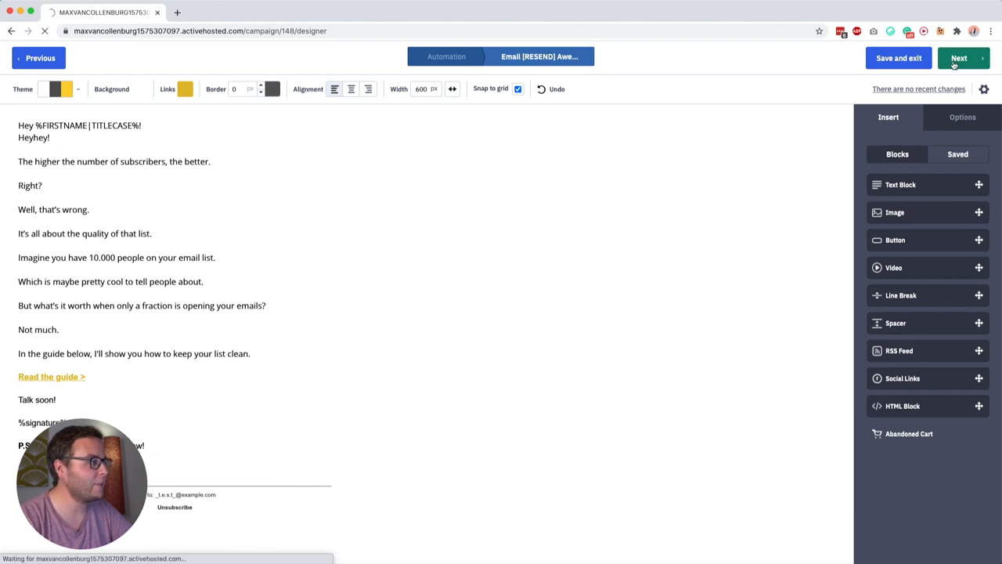
pyautogui.click(960, 58)
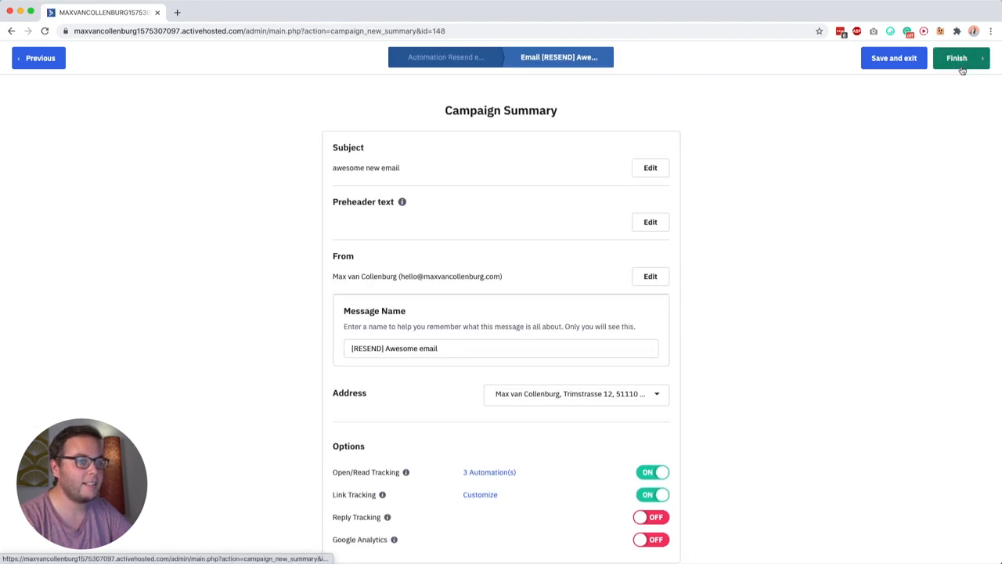
pyautogui.click(957, 58)
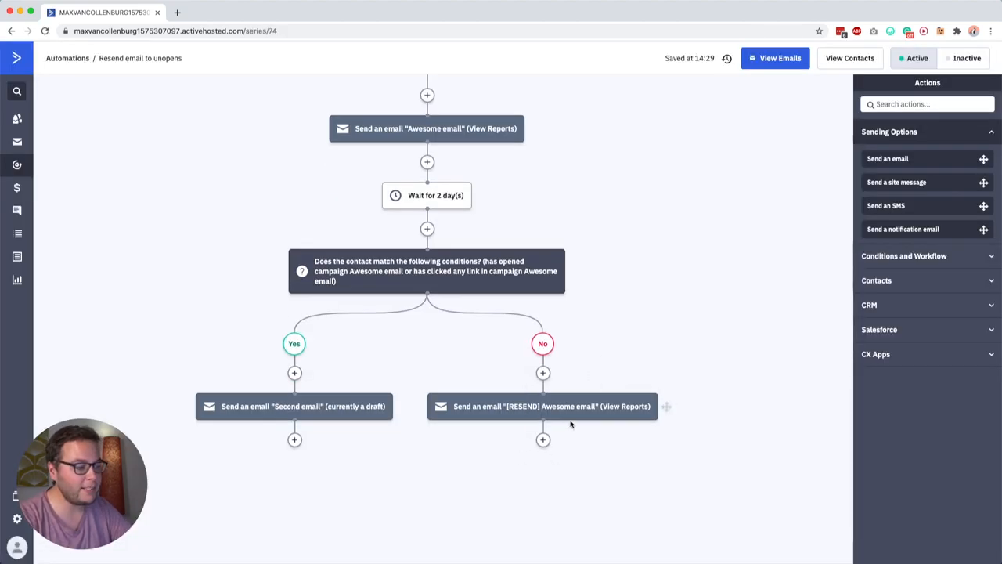
# Step: Add a 2-day wait after the resend email, then a go-to step linked to the Yes branch
pyautogui.click(543, 440)
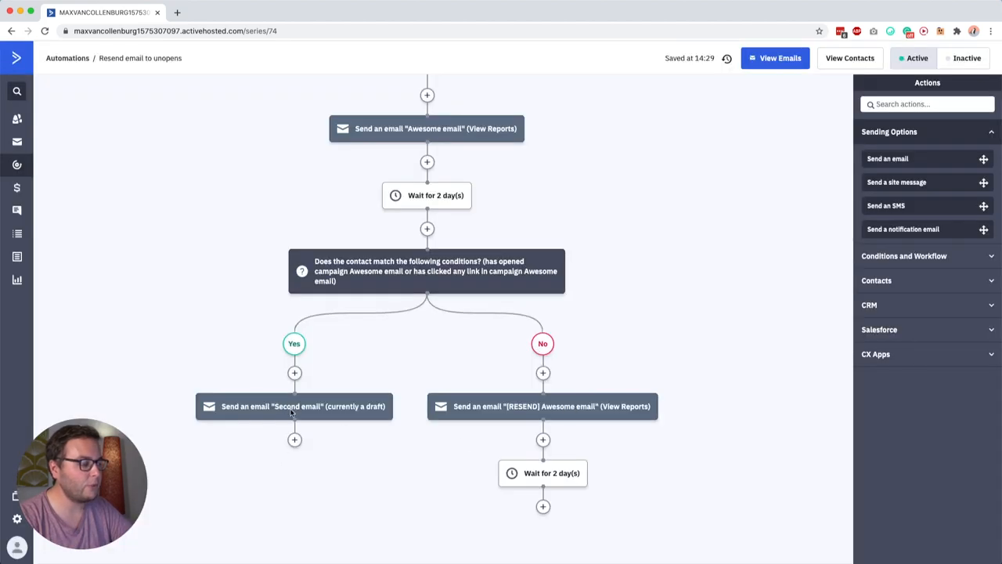
pyautogui.scroll(-3)
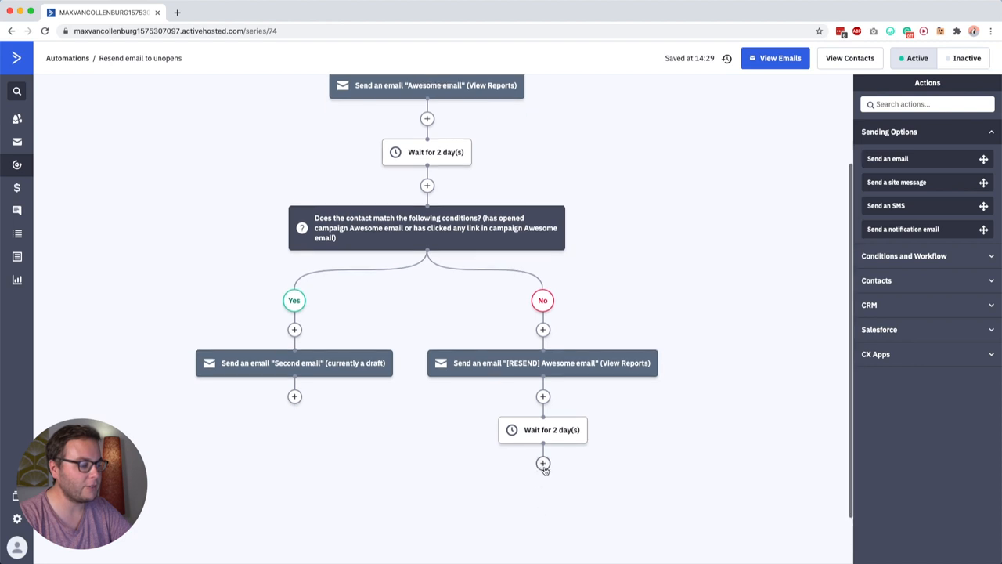
pyautogui.click(543, 463)
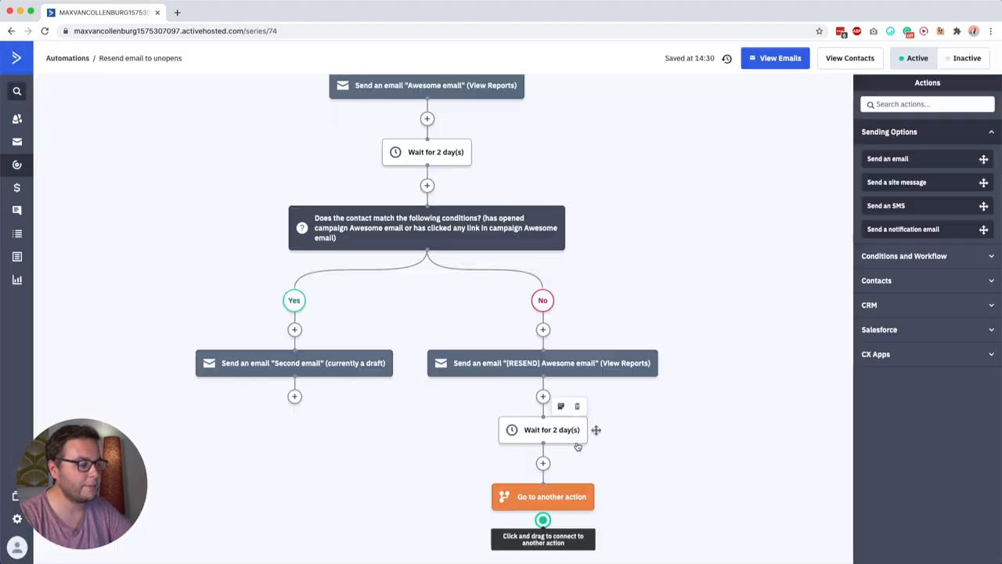
pyautogui.moveTo(543, 520); pyautogui.dragTo(358, 300)
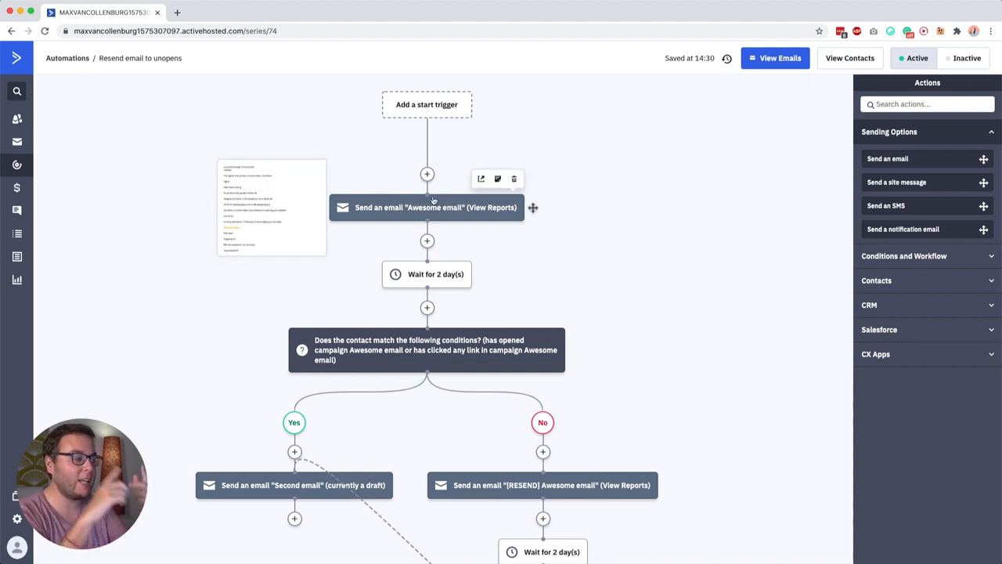
pyautogui.moveTo(443, 283)
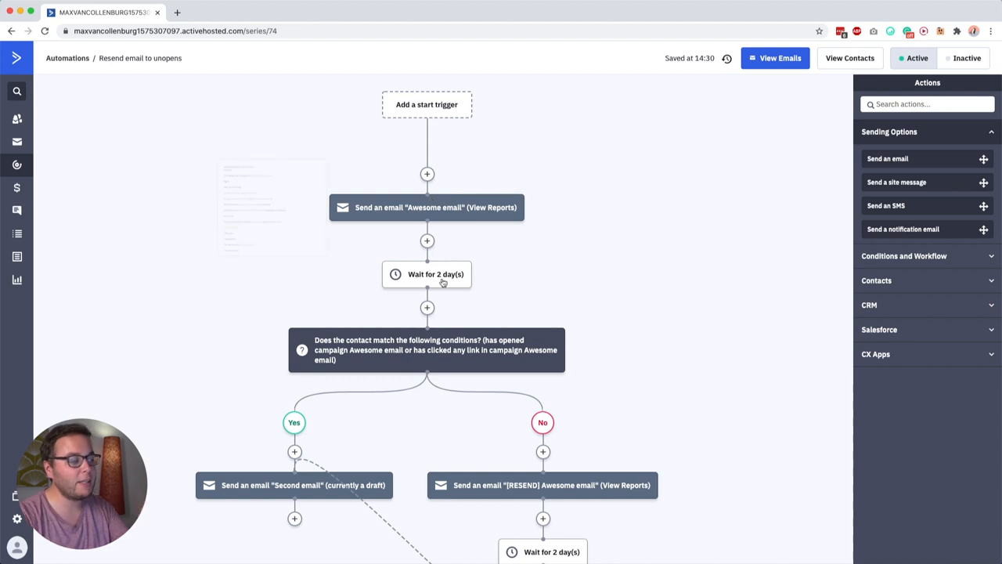
pyautogui.scroll(-3)
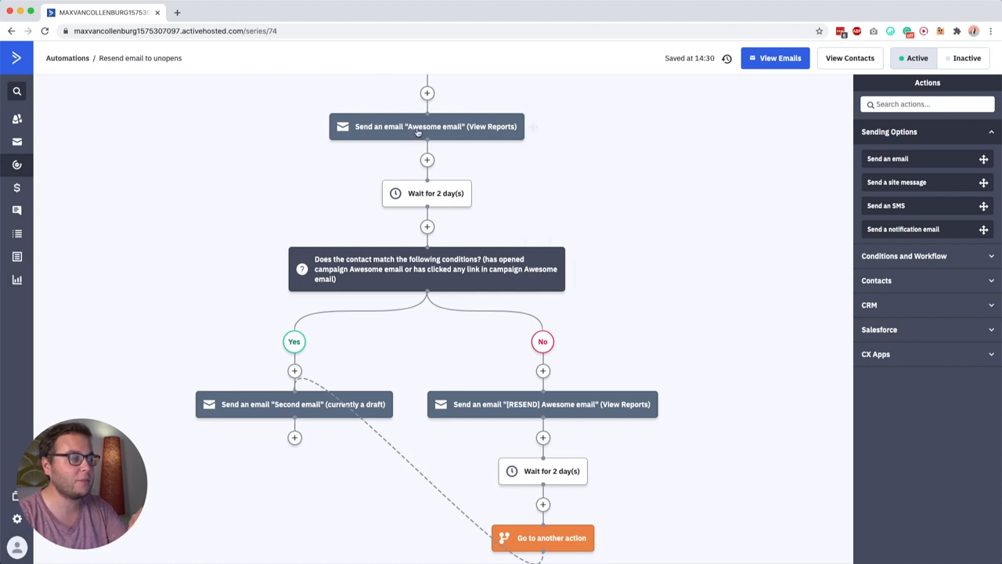
pyautogui.scroll(-3)
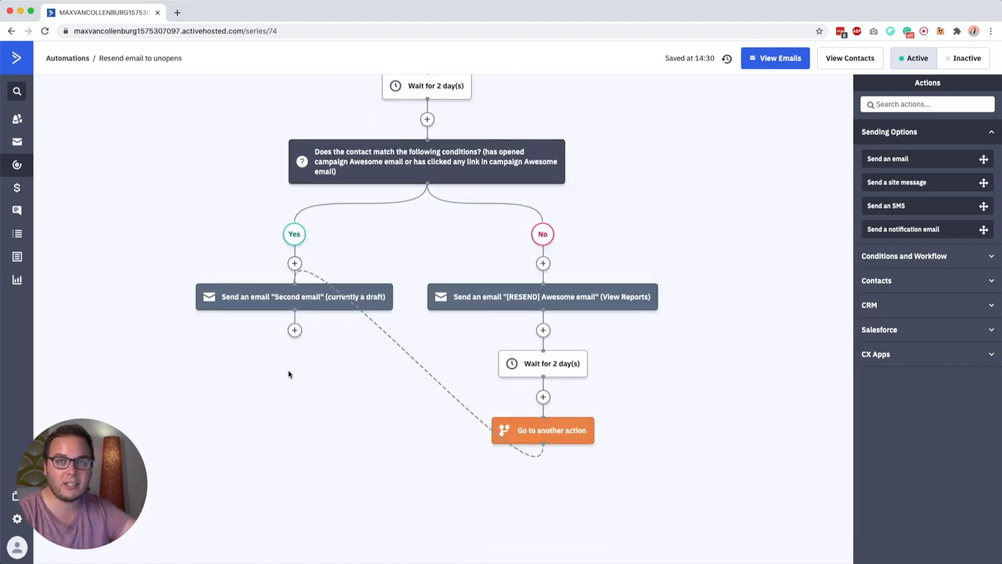
pyautogui.moveTo(548, 272)
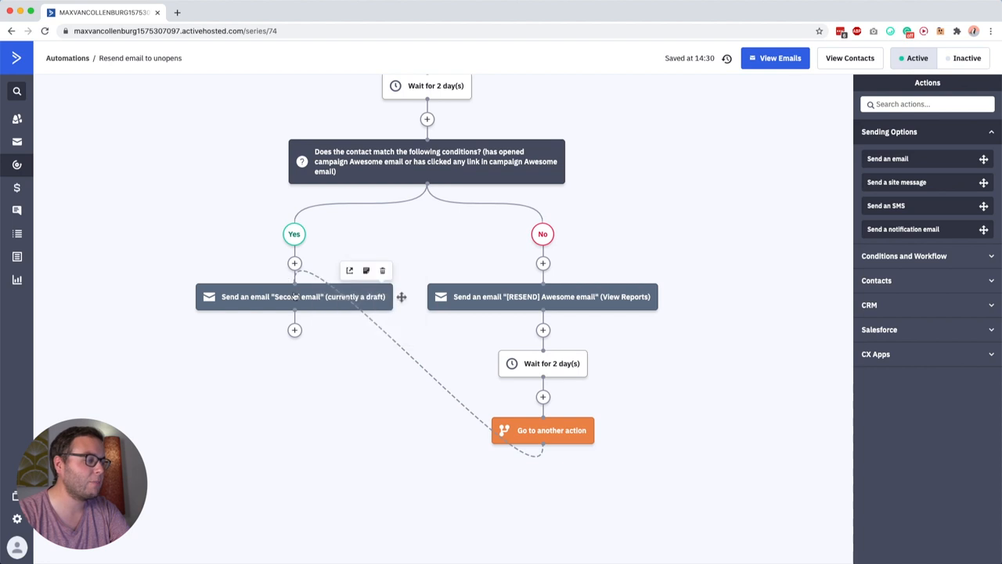
pyautogui.scroll(3)
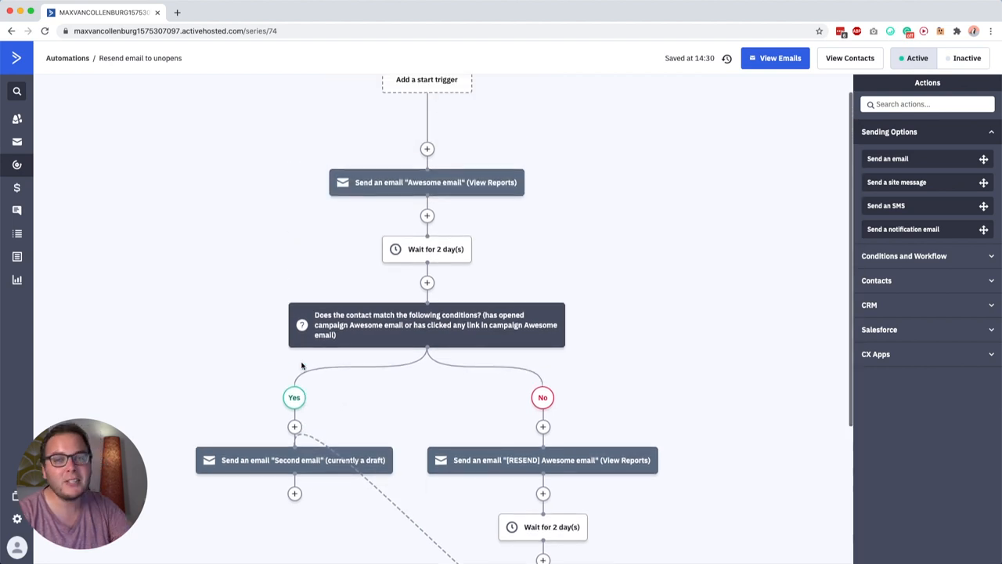